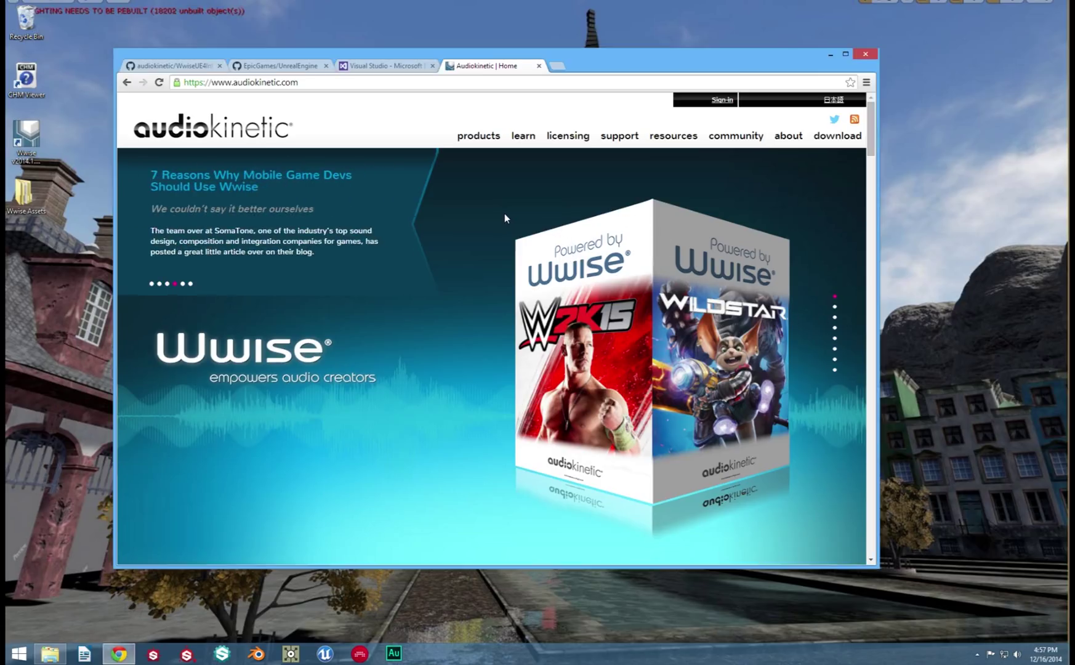
pyautogui.moveTo(837, 135)
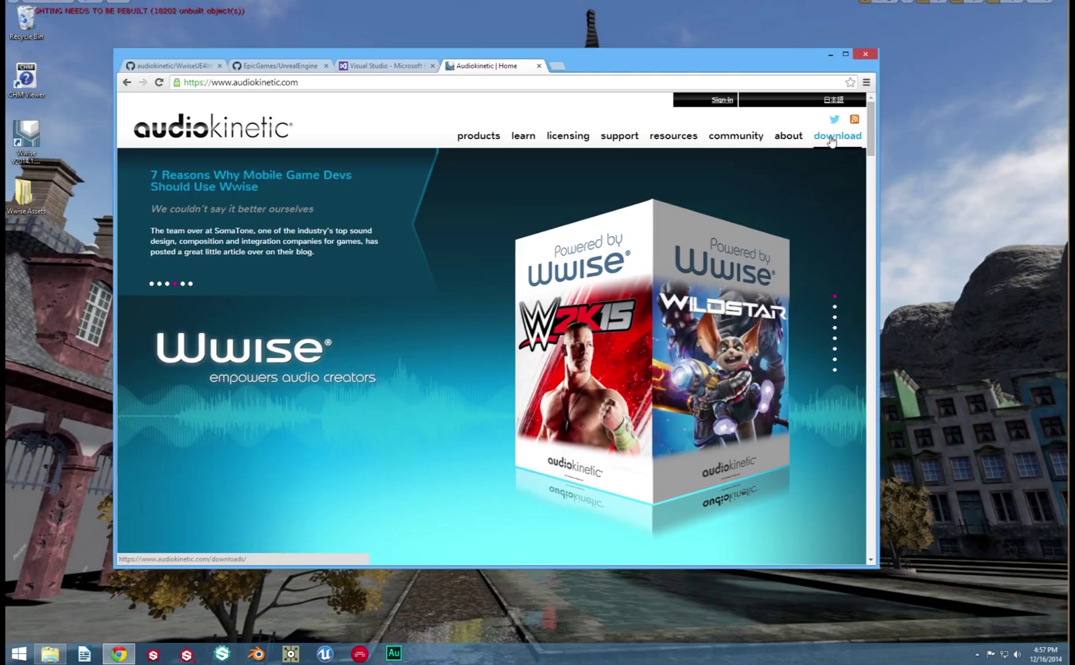
# - Go to the Audiokinetic downloads page and scroll to the Wwise Authoring and SDK packages
pyautogui.click(835, 135)
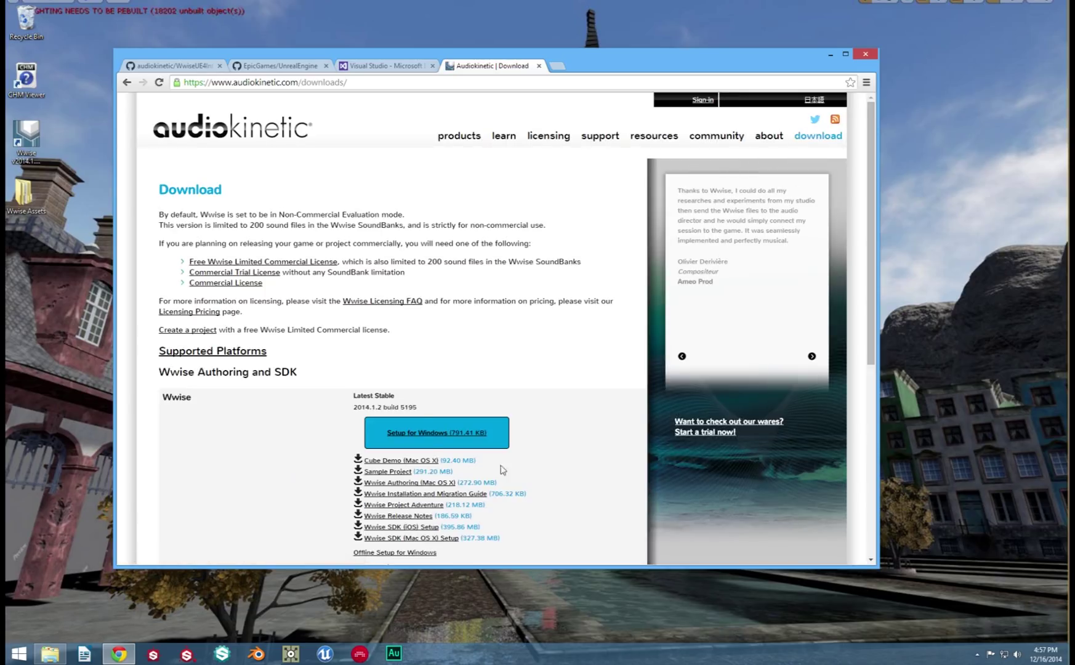
pyautogui.moveTo(378, 465)
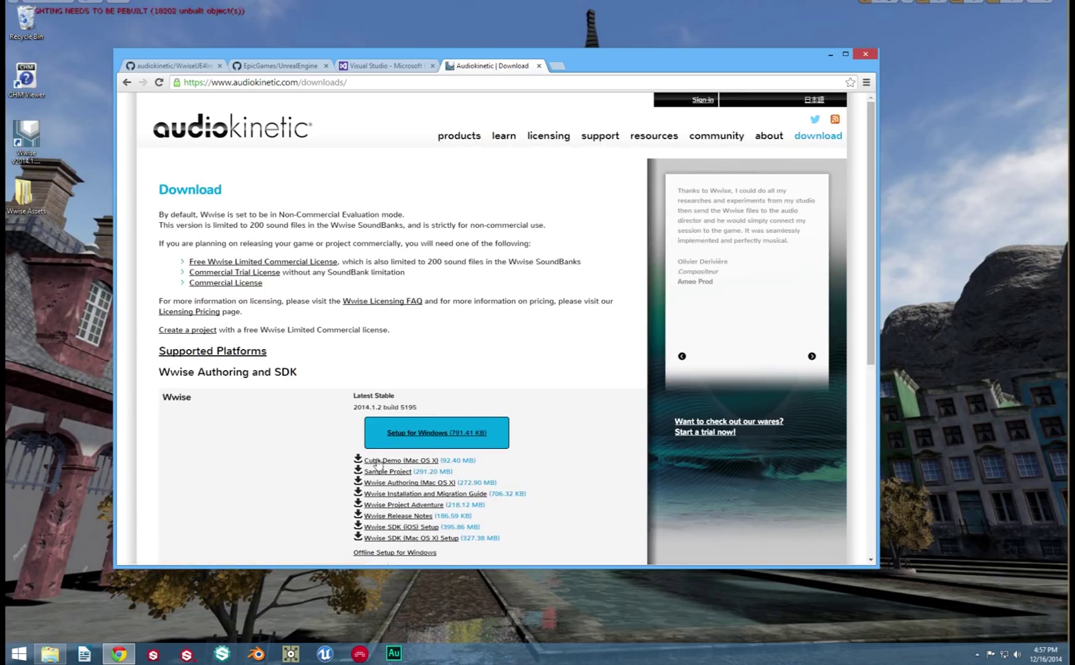
pyautogui.scroll(-3)
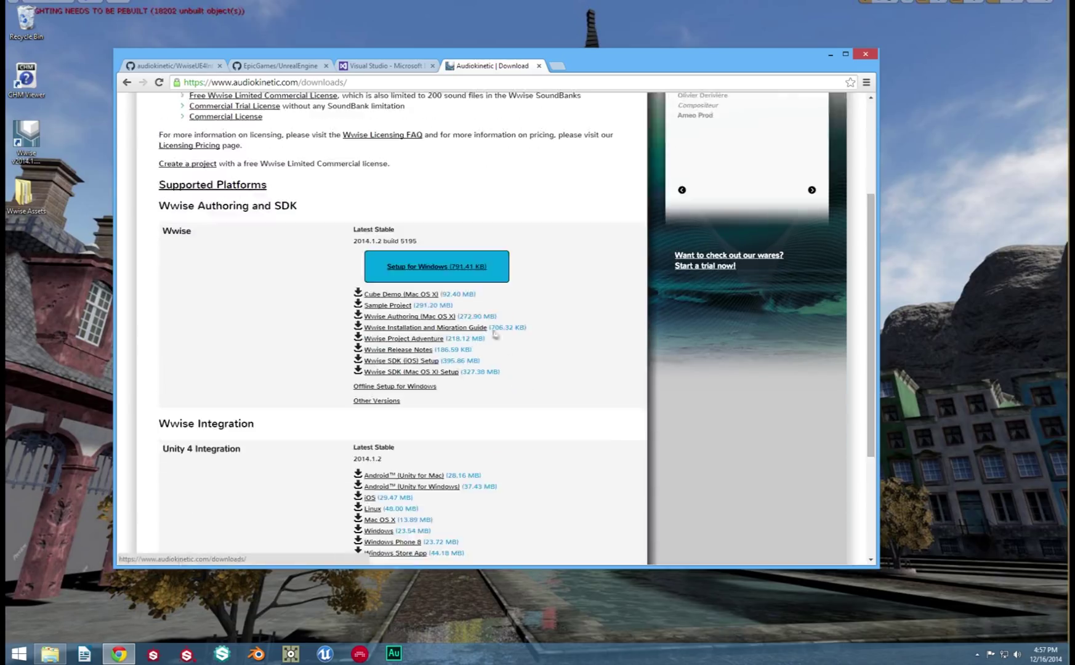
# - Switch Chrome to the visualstudio.com home page
pyautogui.click(385, 65)
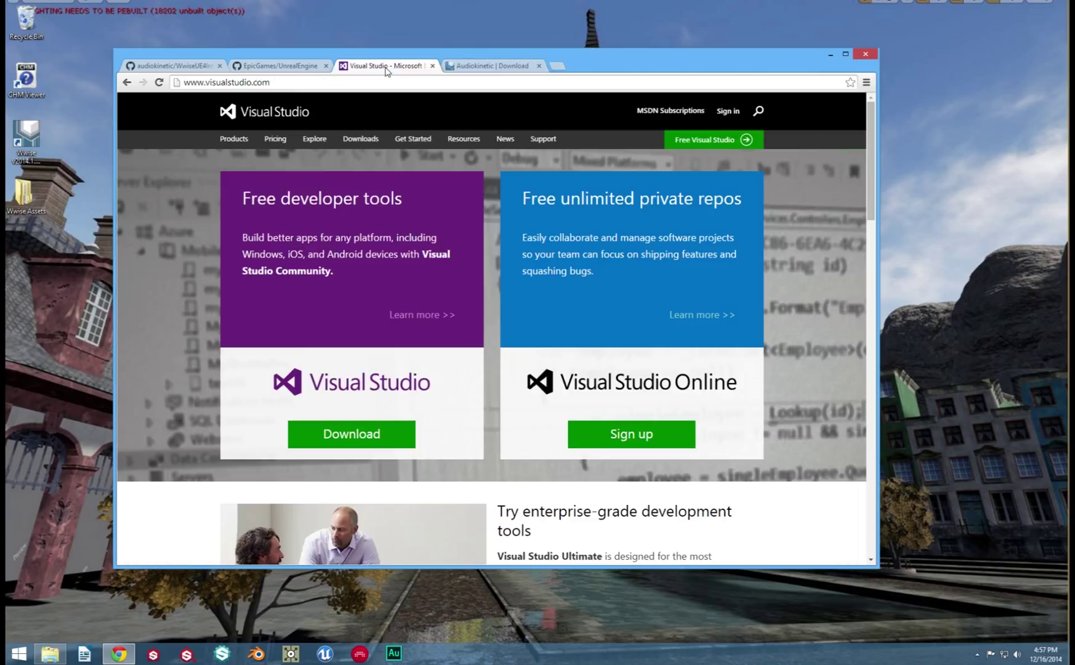
pyautogui.moveTo(225, 177)
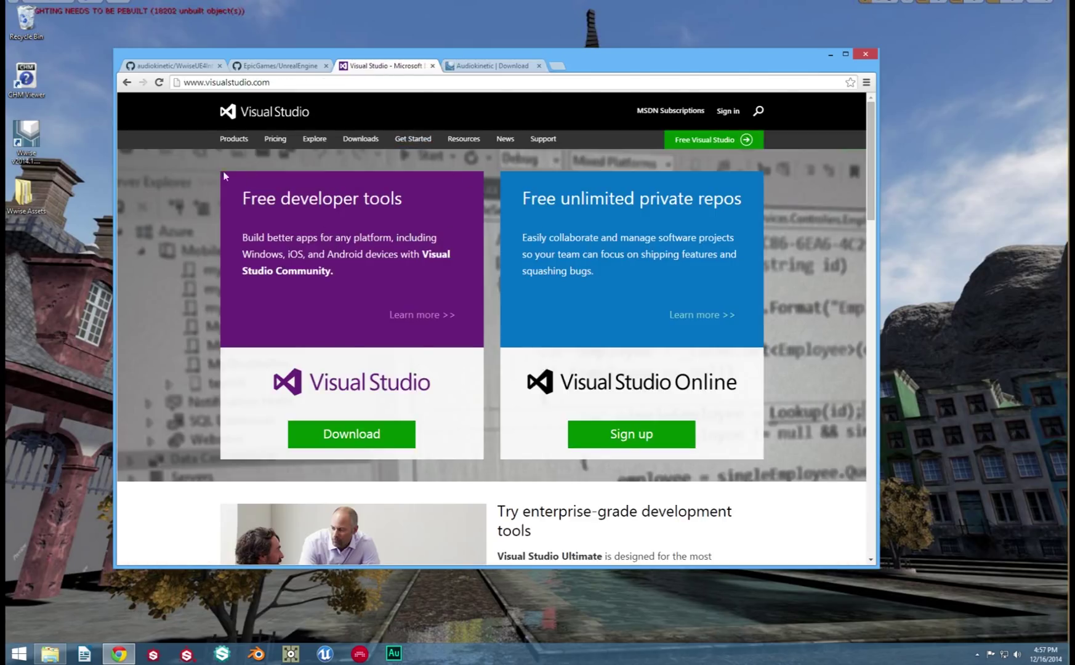
pyautogui.moveTo(753, 137)
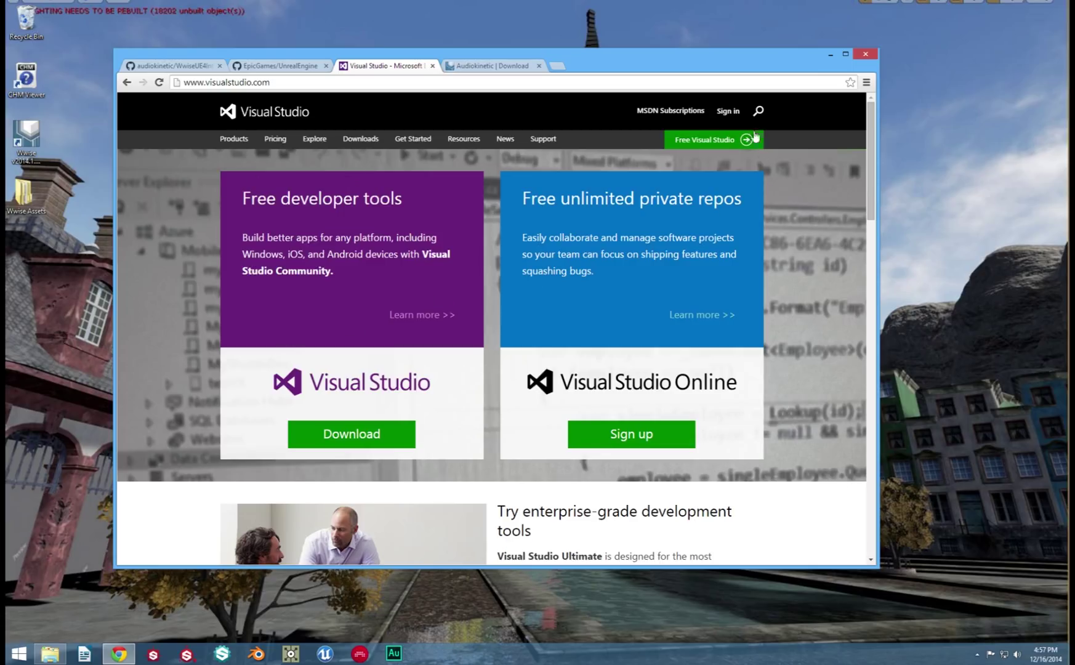
pyautogui.moveTo(541, 192)
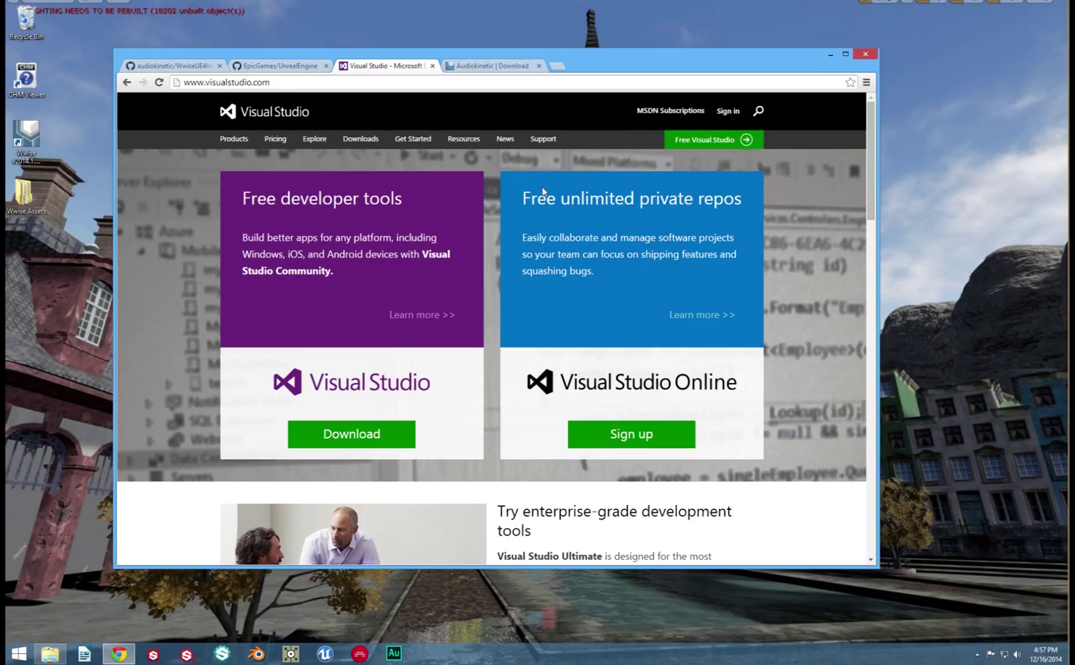
pyautogui.moveTo(282, 65)
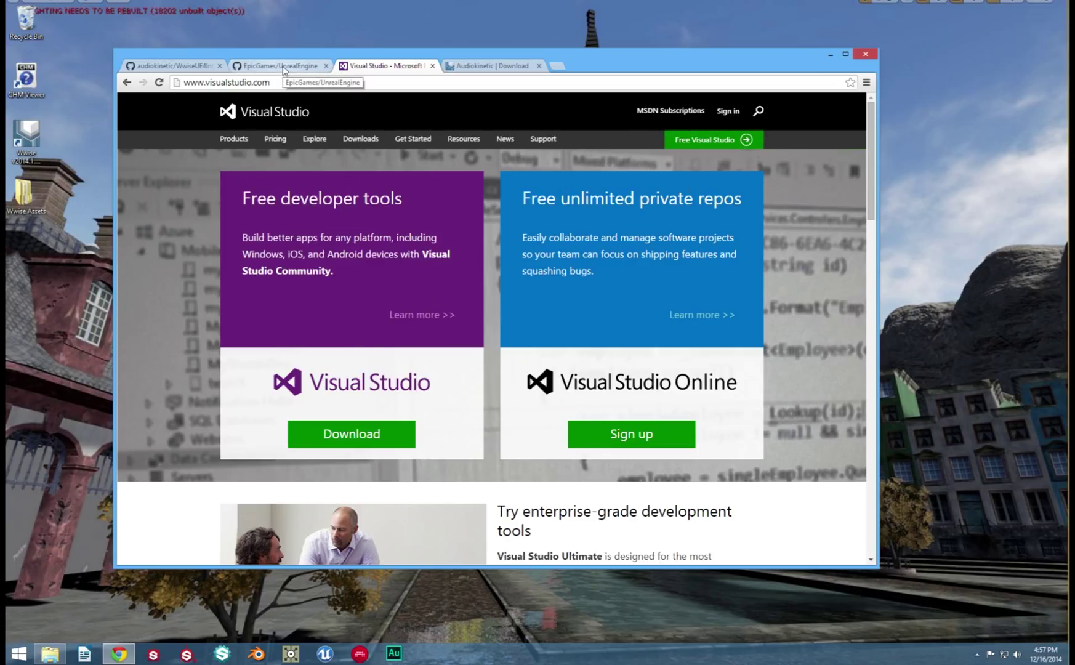
# - Switch the UnrealEngine repository to branch 4.5, then view the WwiseUE4Integration repository
pyautogui.click(279, 66)
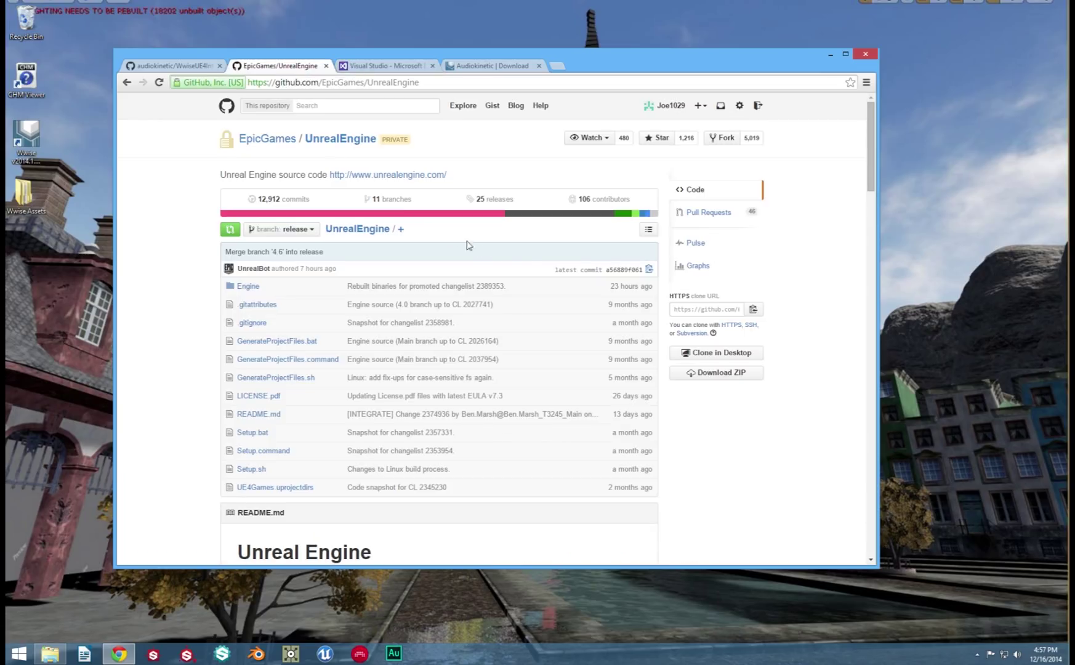
pyautogui.moveTo(522, 264)
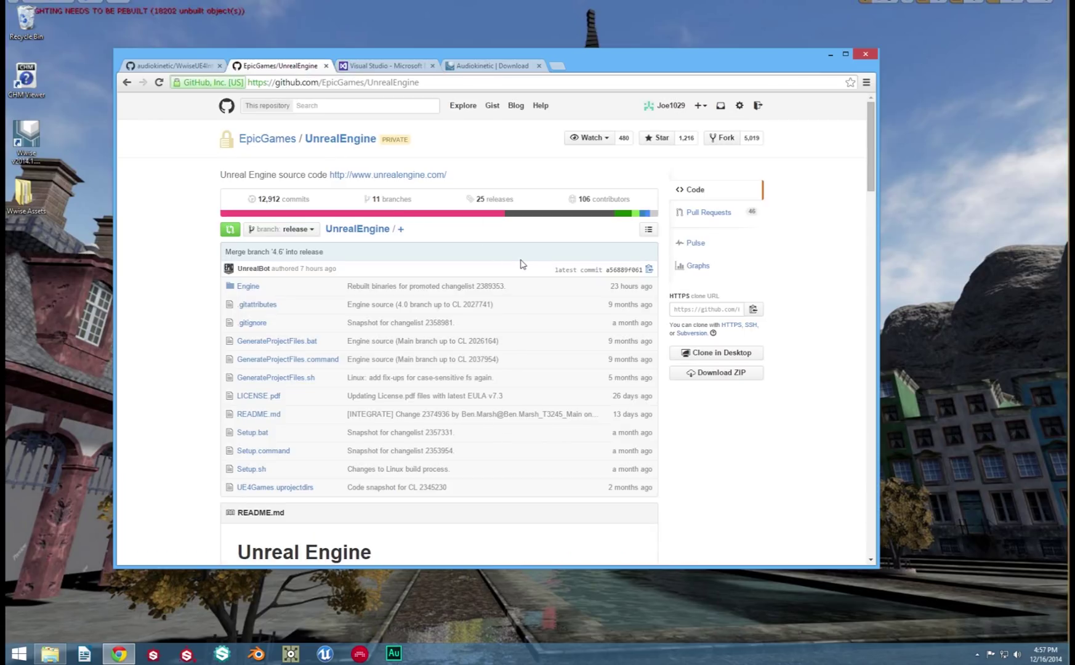
pyautogui.moveTo(466, 190)
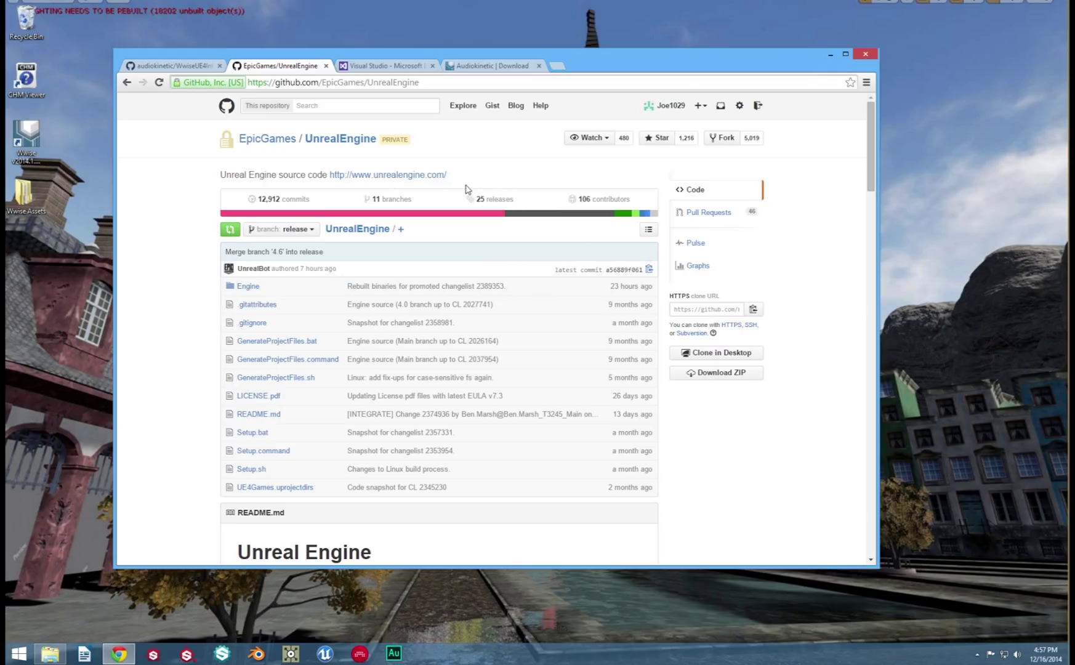
pyautogui.moveTo(493, 179)
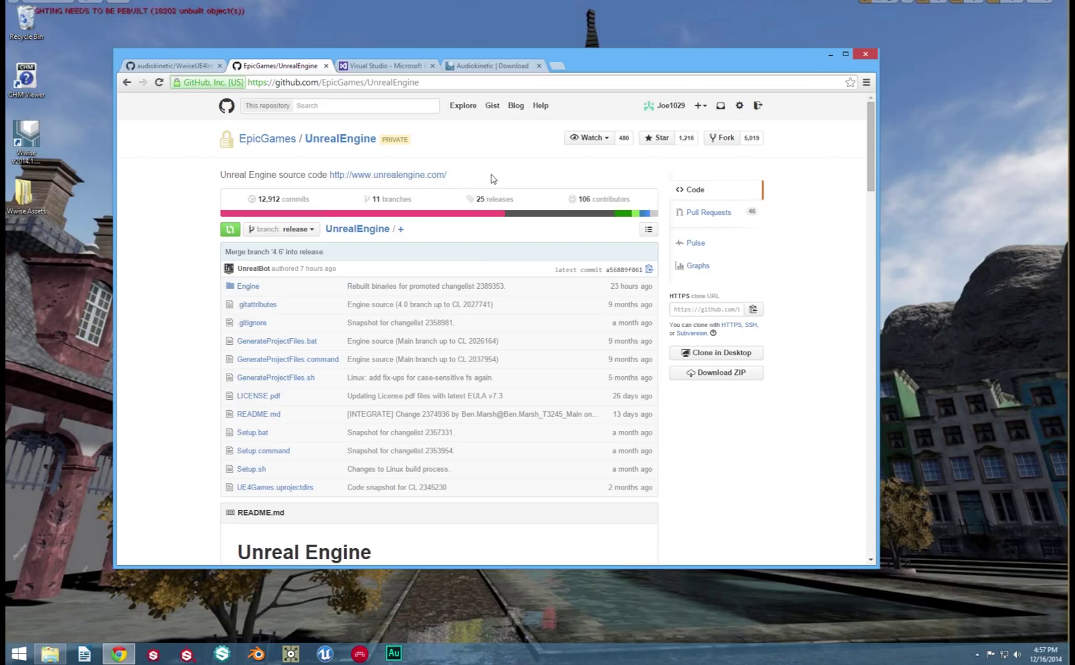
pyautogui.click(281, 228)
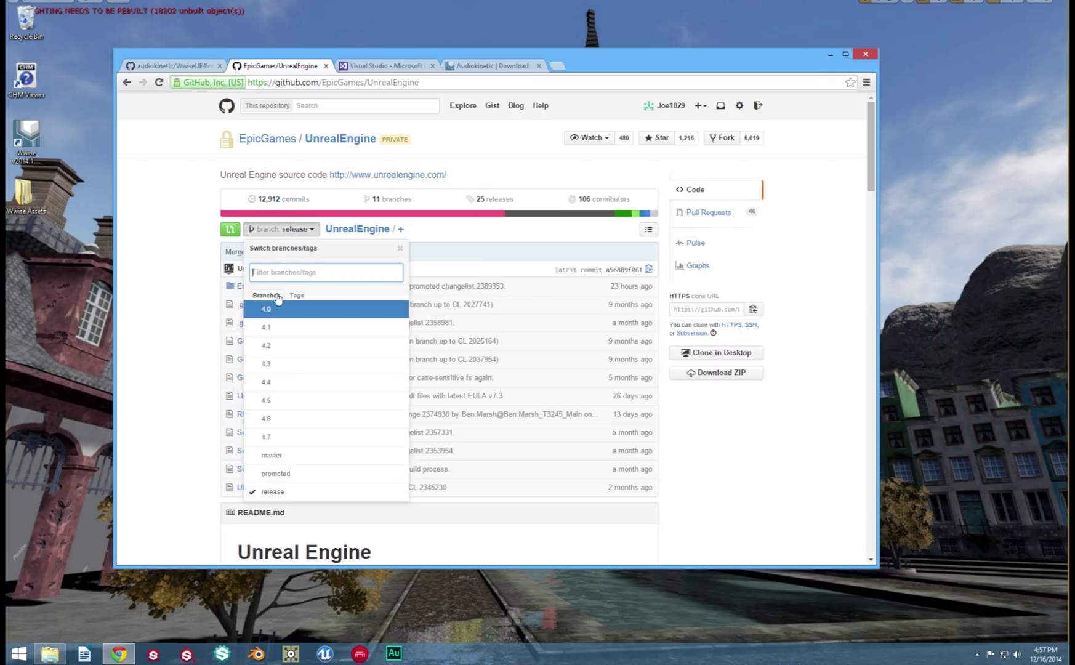
pyautogui.click(266, 399)
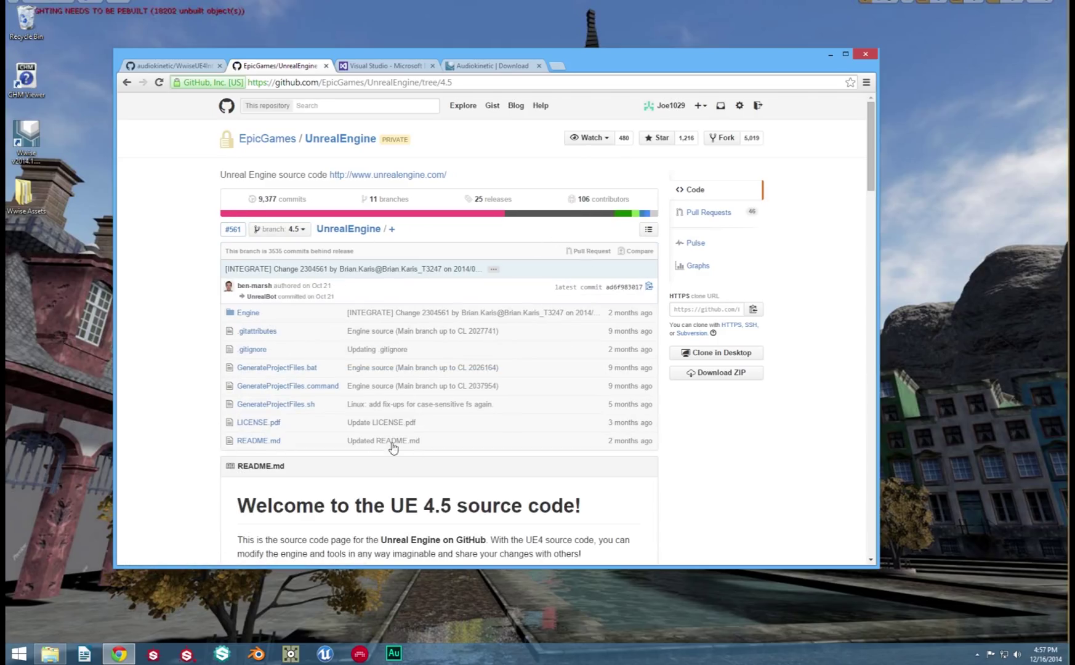
pyautogui.moveTo(400, 278)
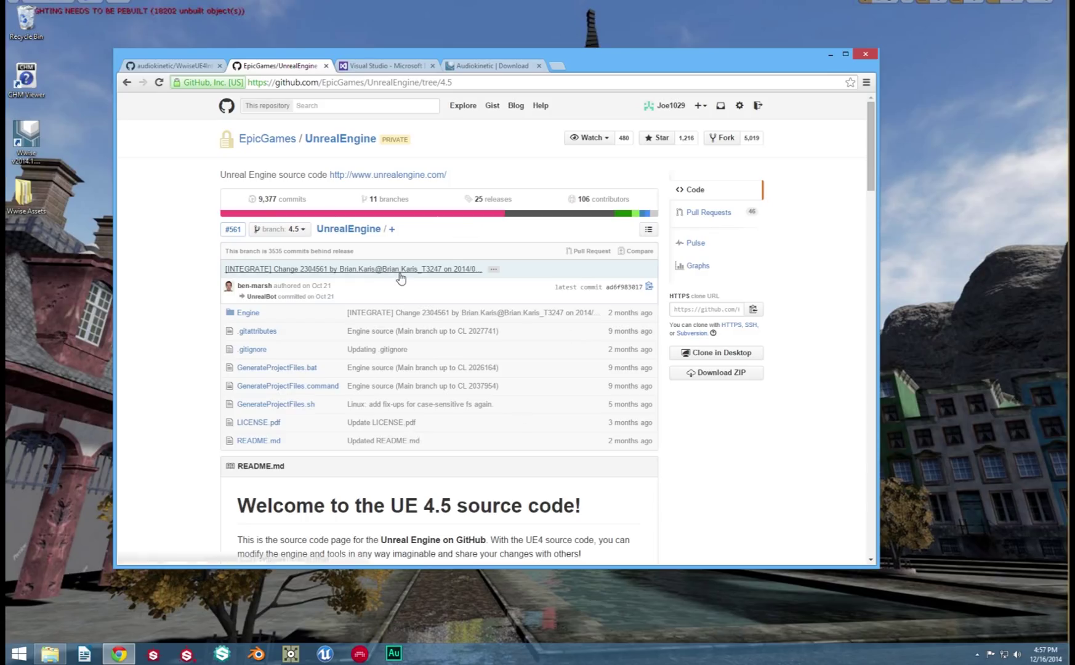
pyautogui.moveTo(217, 278)
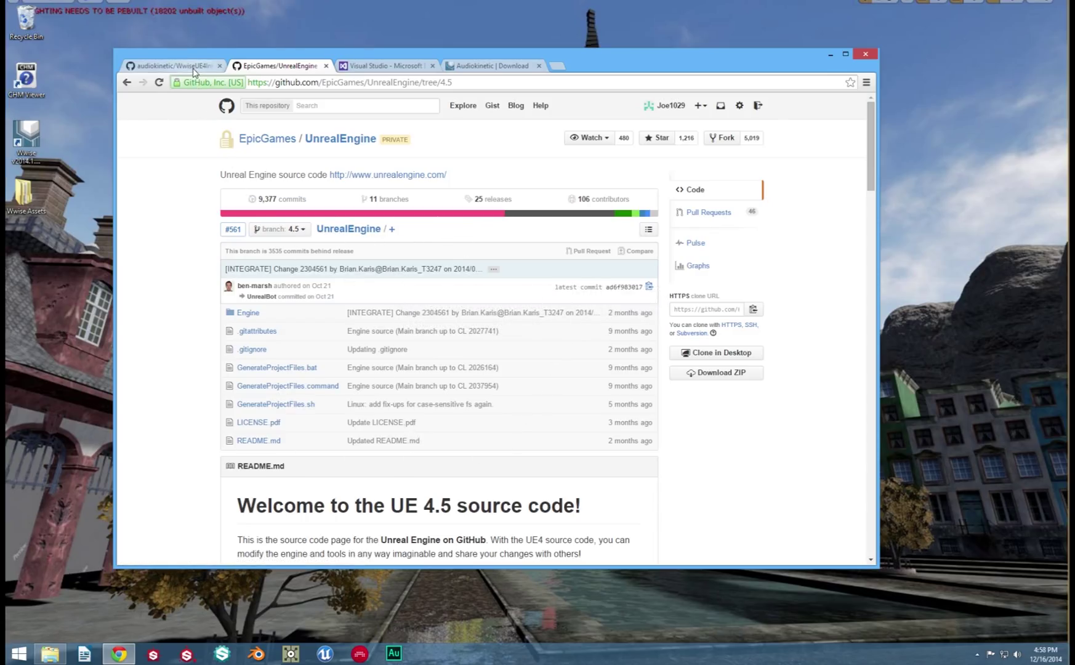
pyautogui.moveTo(168, 65)
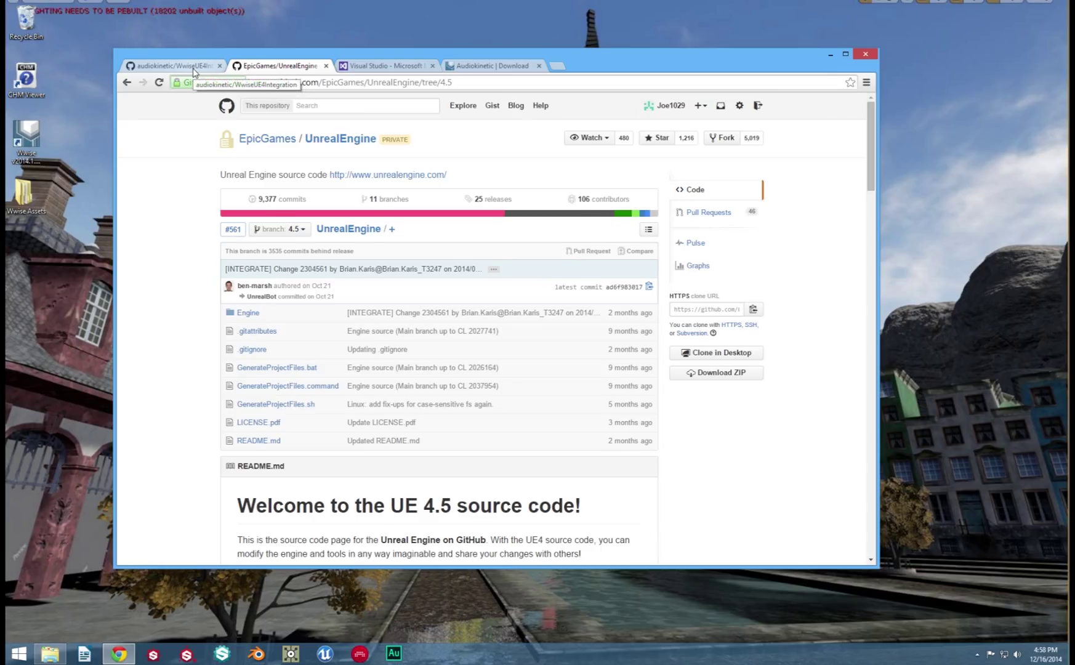
pyautogui.click(168, 66)
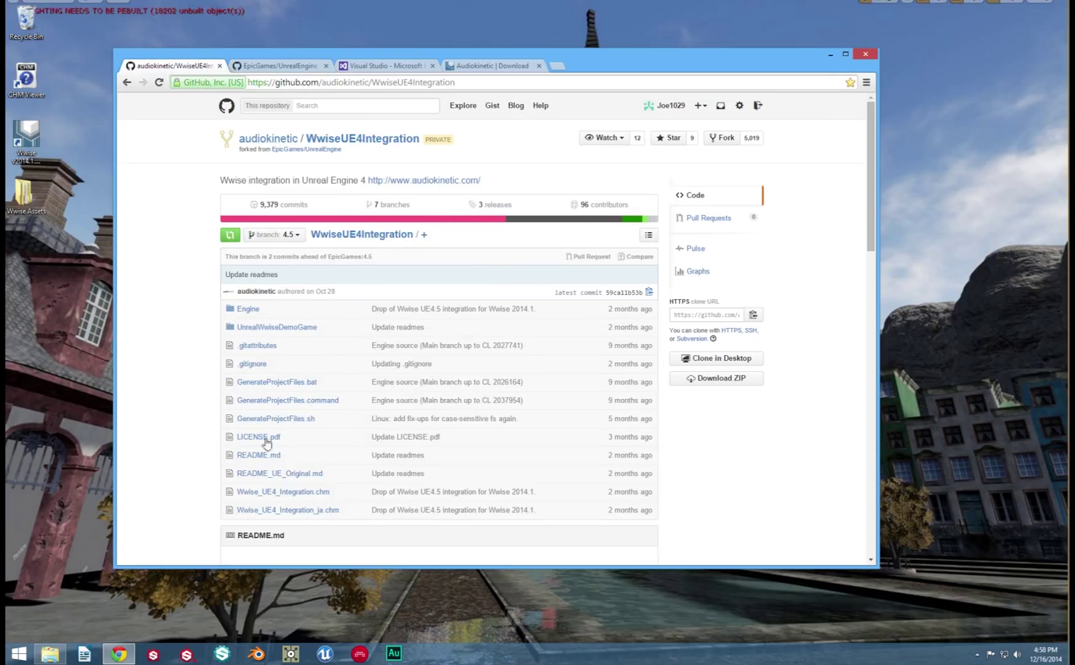
pyautogui.moveTo(516, 514)
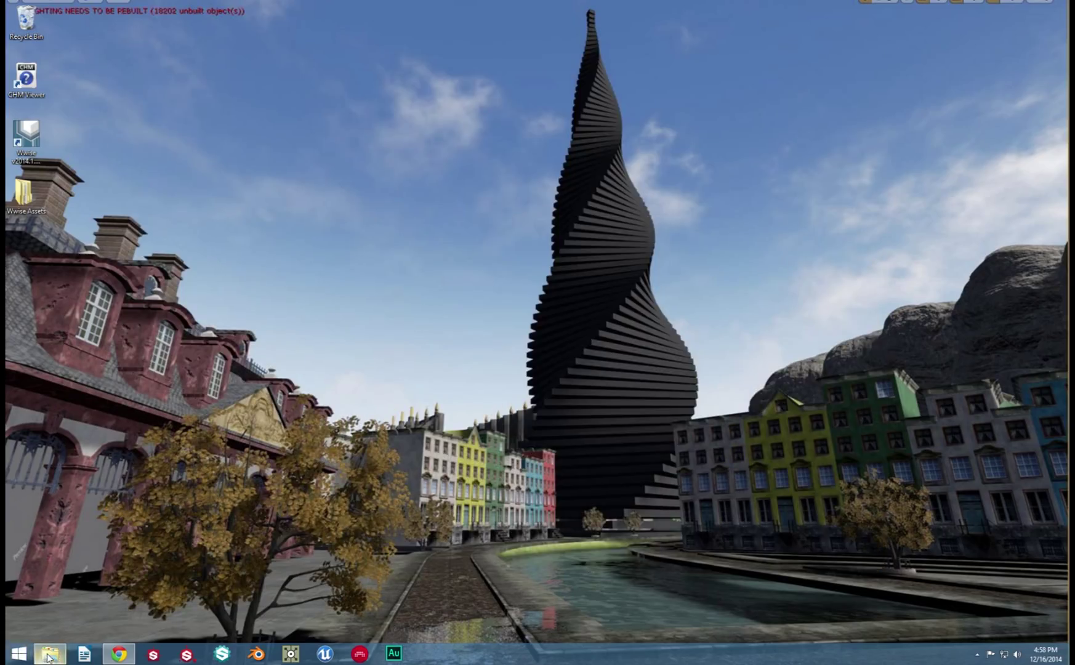
# - Open a second File Explorer window and create a wwise_demo folder on drive D
pyautogui.click(48, 652)
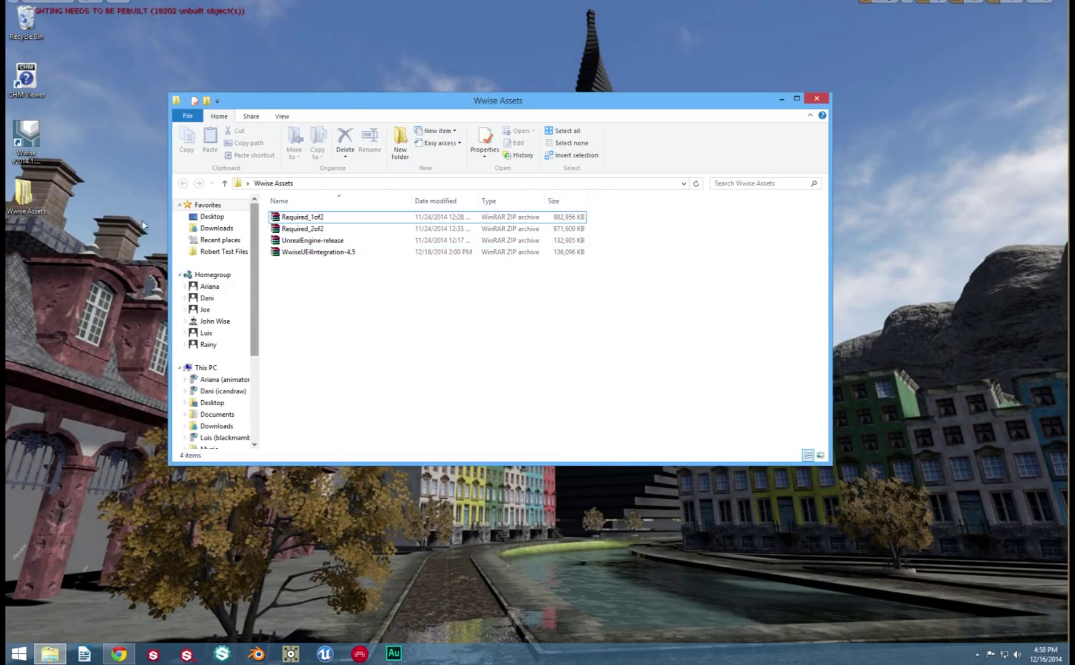
pyautogui.rightClick(49, 653)
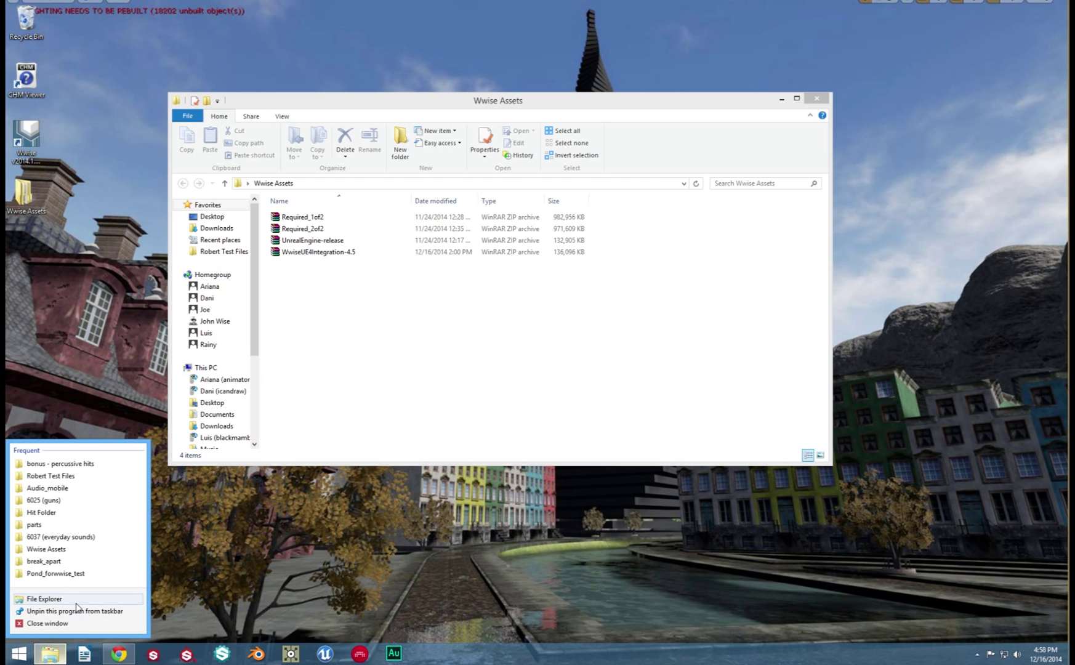
pyautogui.click(43, 598)
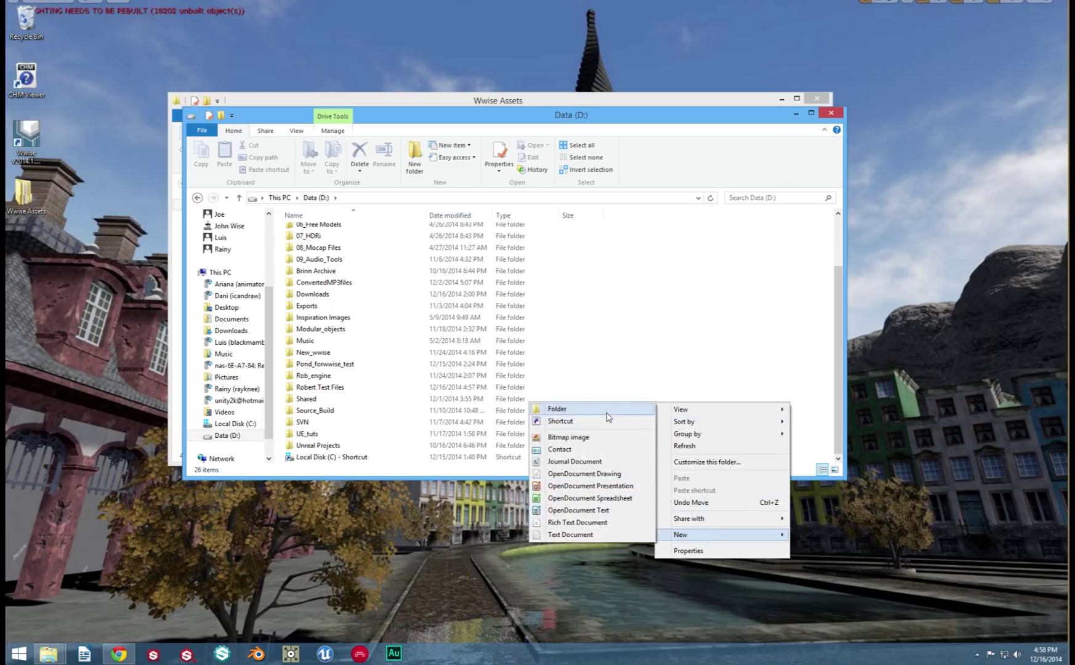
pyautogui.click(556, 409)
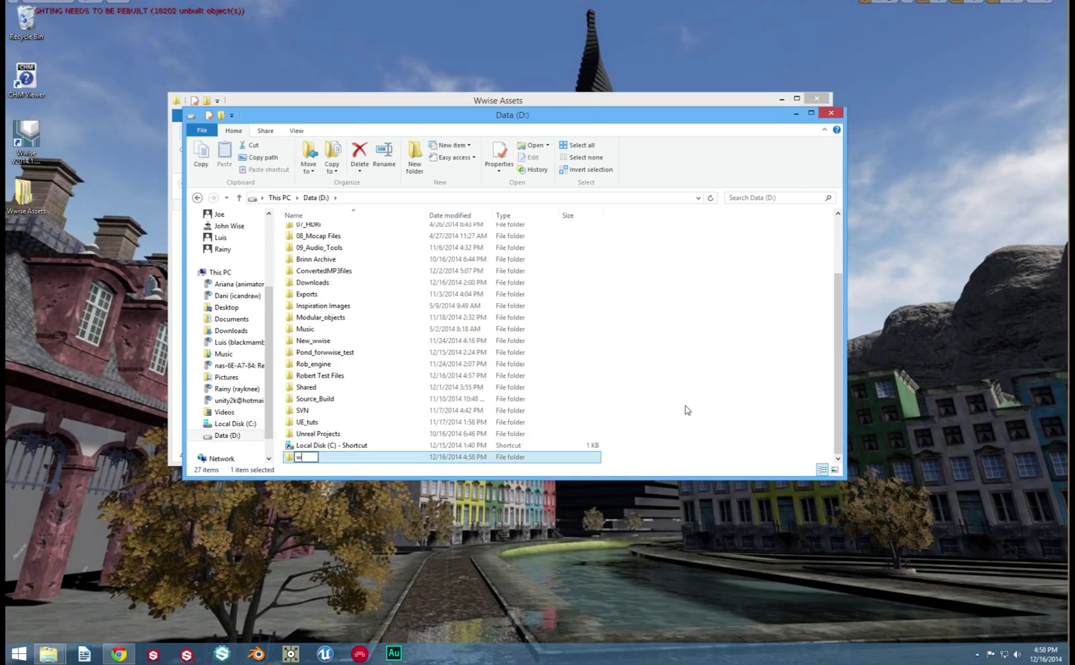
pyautogui.write('wwise_demo')
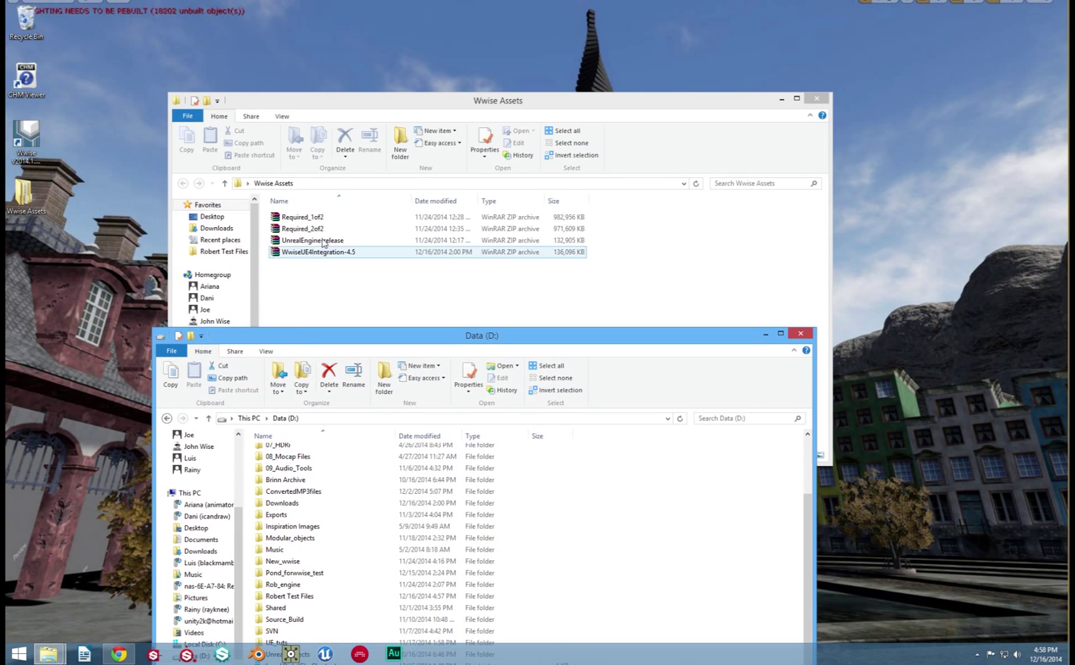
# - Extract UnrealEngine-release.zip into D:\wwise_demo
pyautogui.click(313, 240)
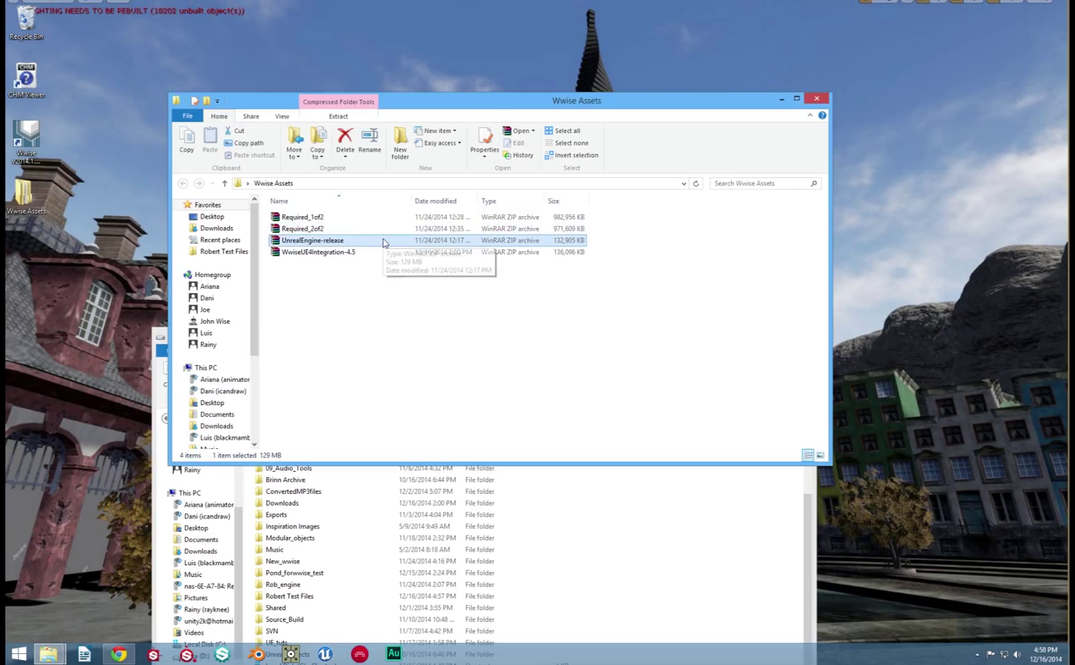
pyautogui.moveTo(385, 241)
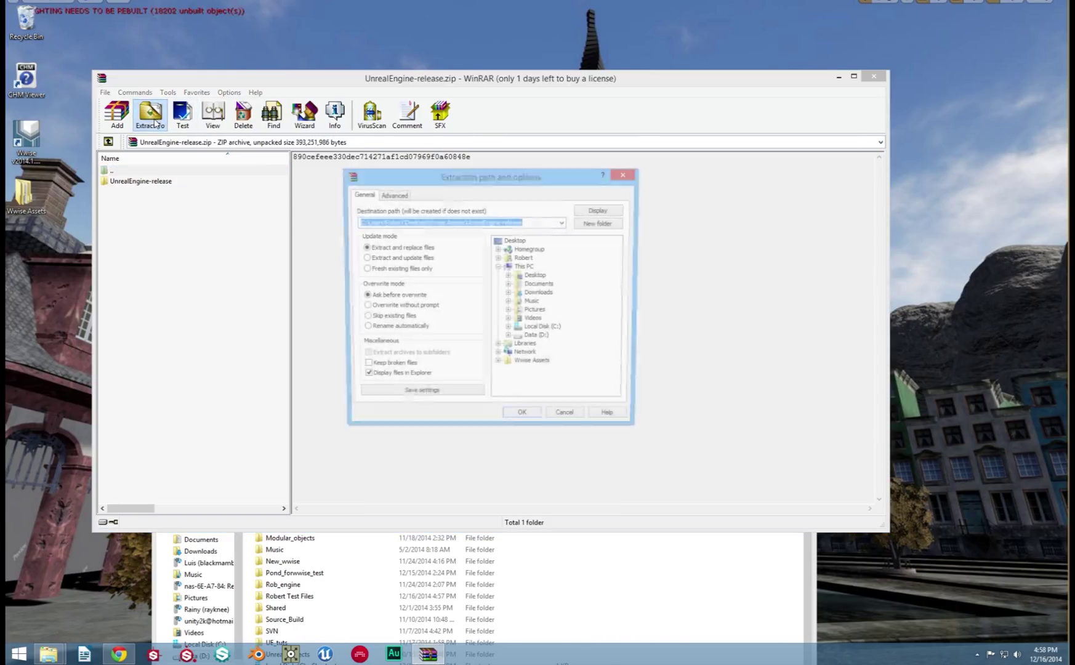
pyautogui.click(540, 335)
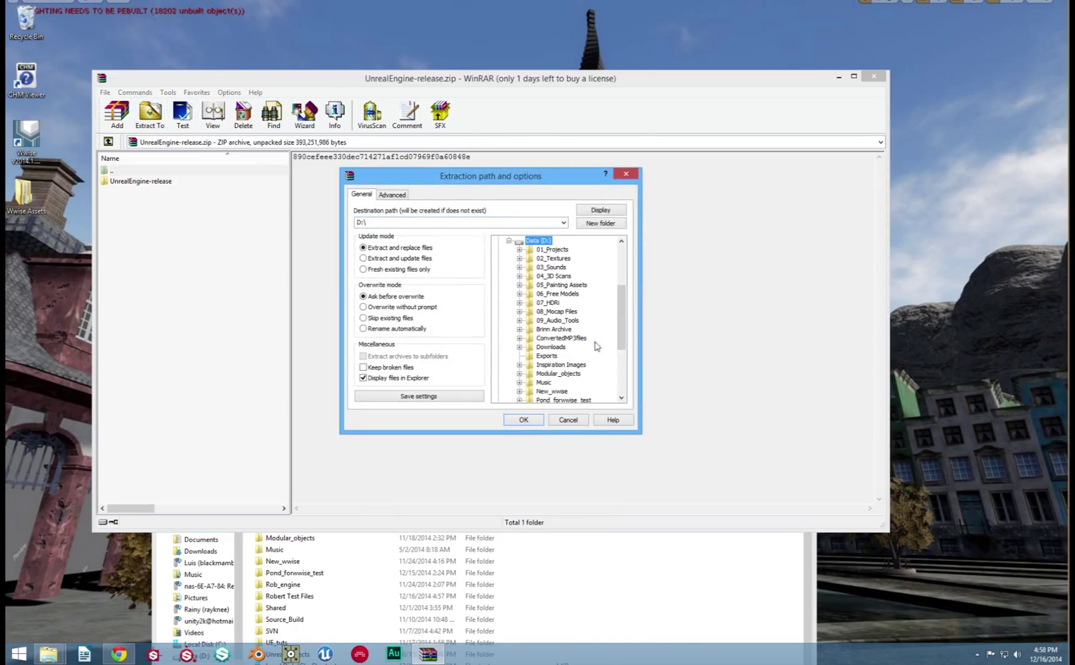
pyautogui.click(551, 364)
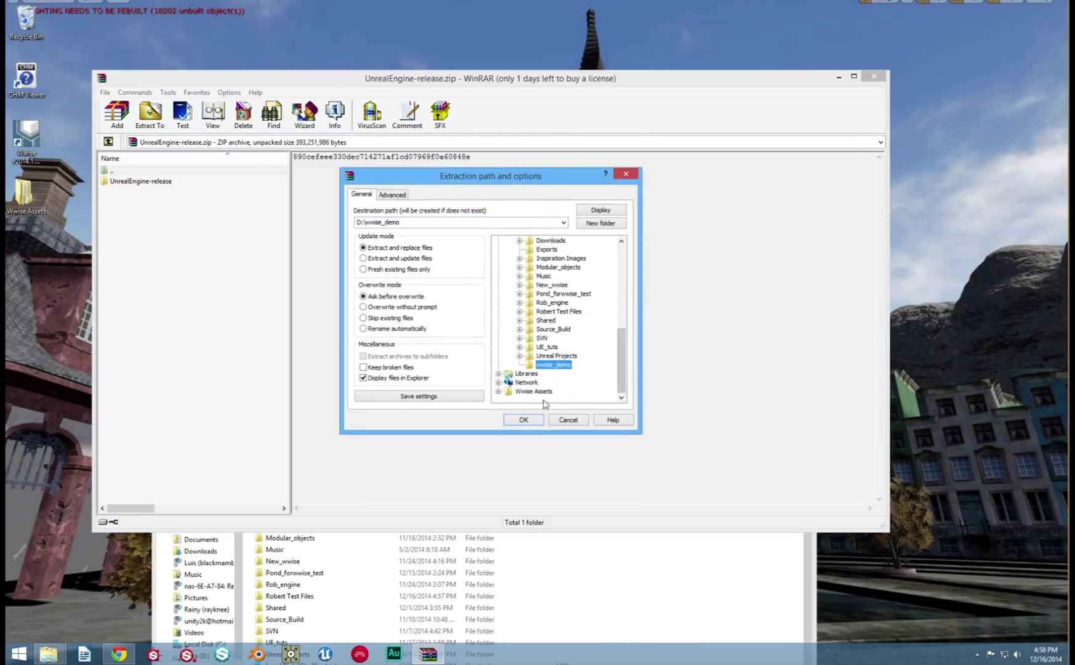
pyautogui.click(523, 419)
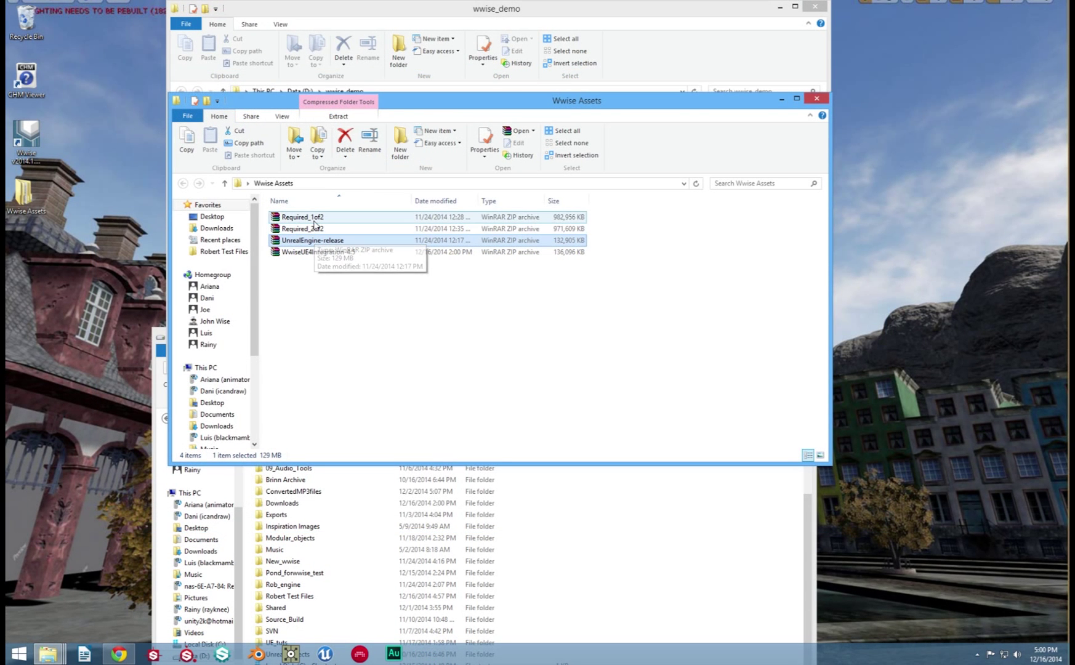
# - Extract Required_1of2 and Required_2of2 into the UnrealEngine-release folder
pyautogui.doubleClick(301, 217)
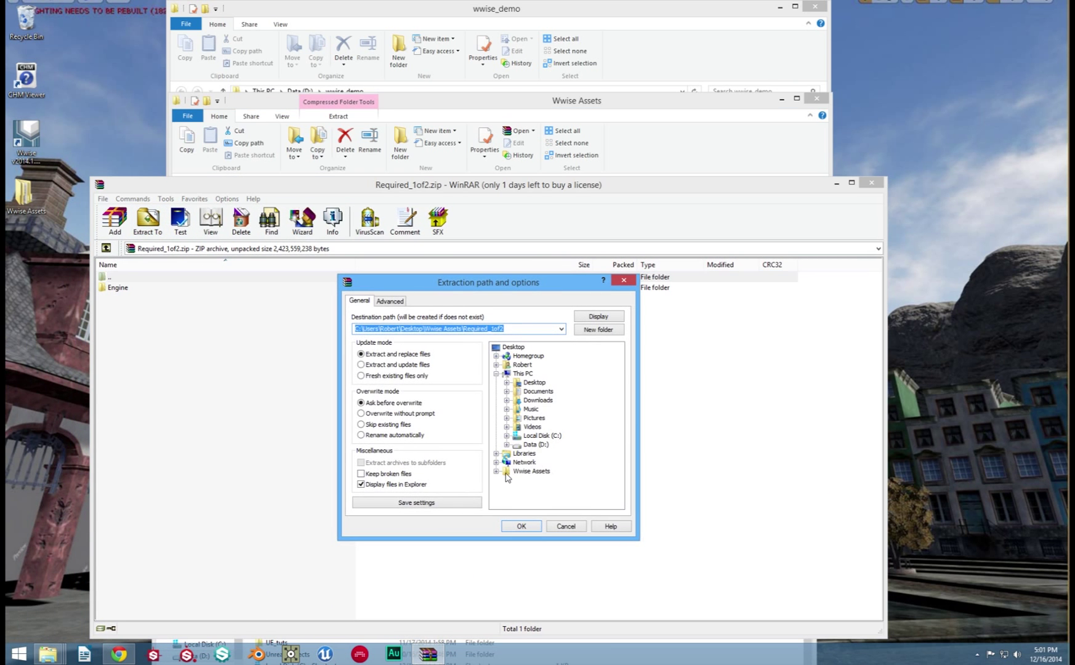
pyautogui.click(550, 471)
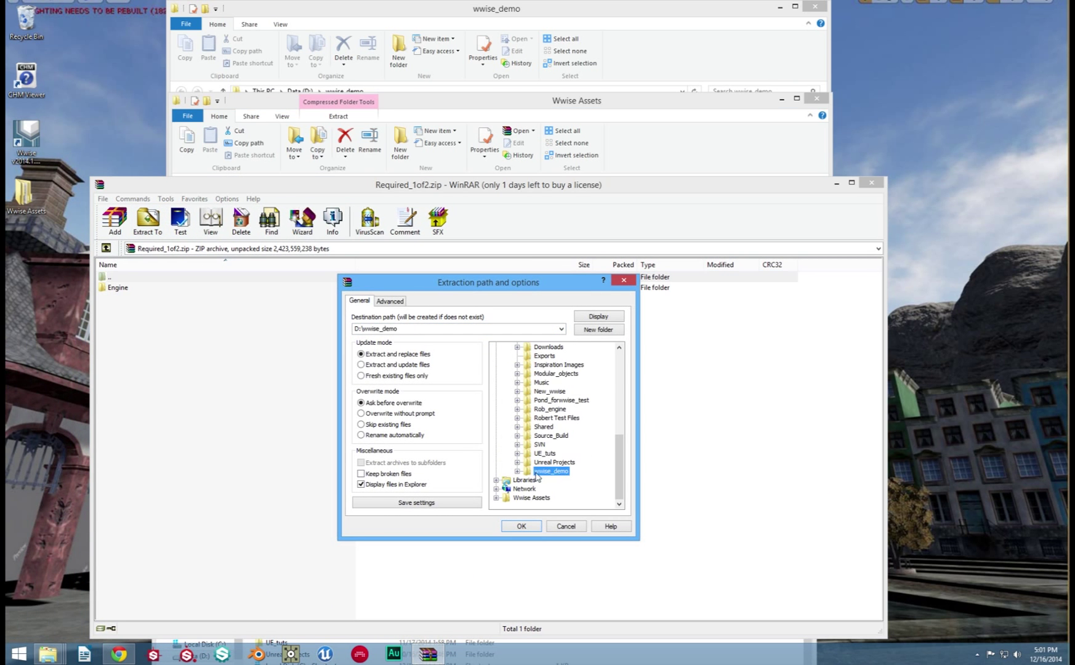
pyautogui.click(521, 526)
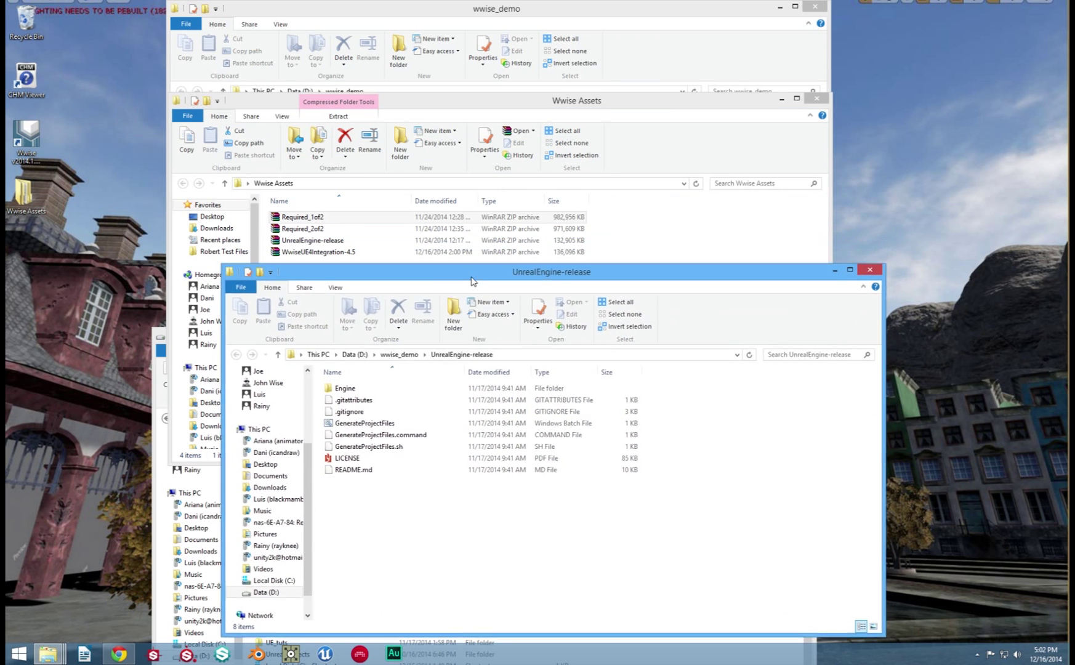
pyautogui.doubleClick(303, 229)
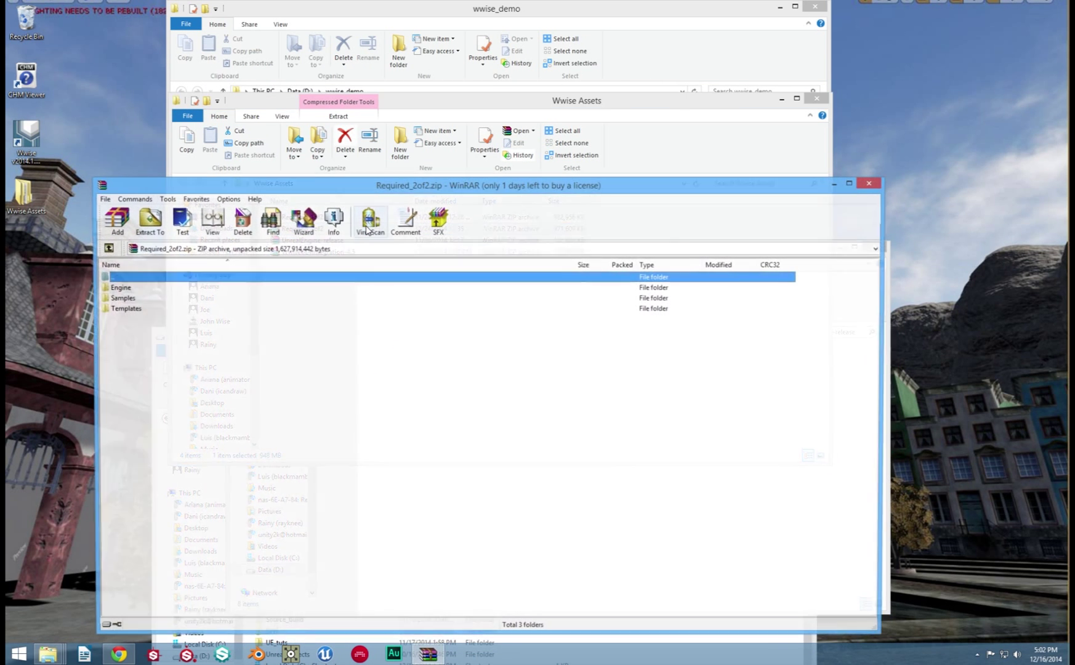
pyautogui.click(147, 221)
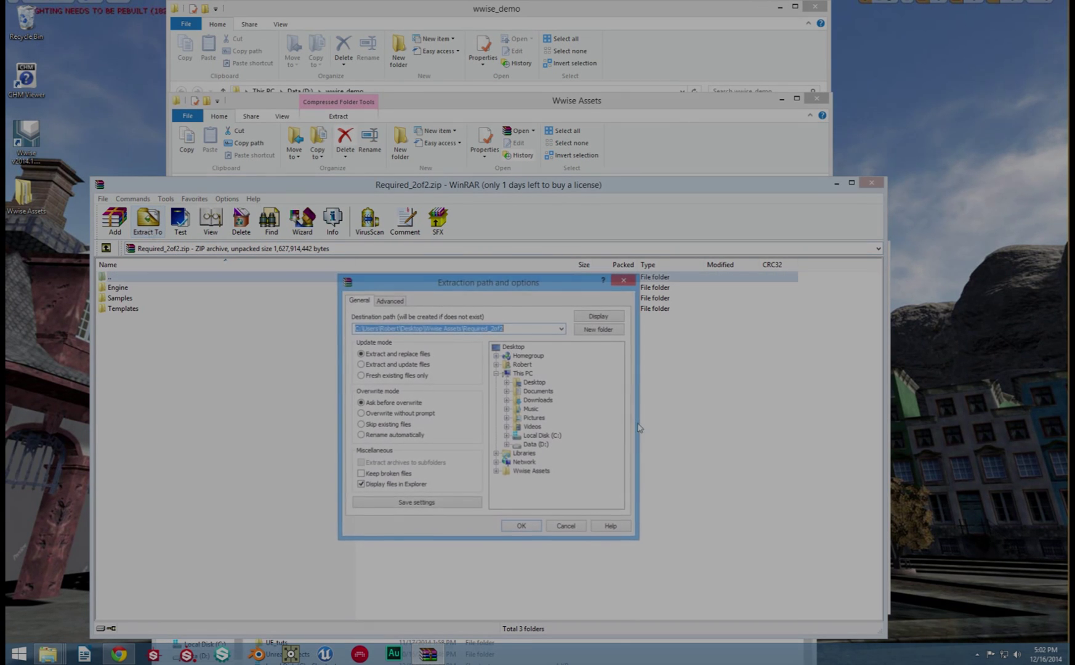
pyautogui.click(536, 444)
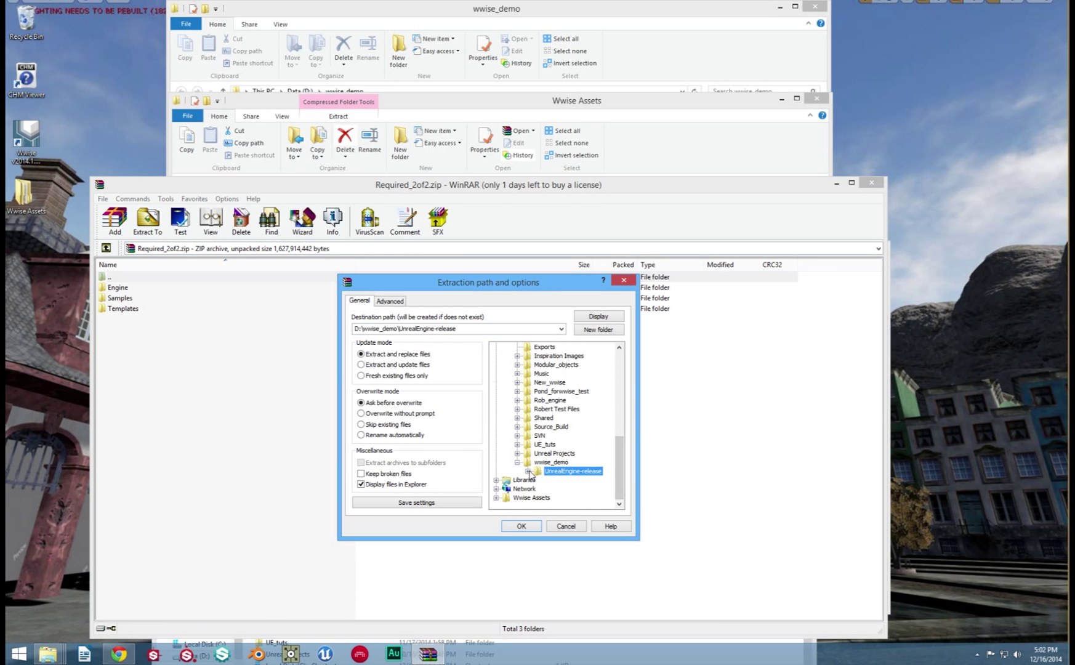
pyautogui.click(520, 526)
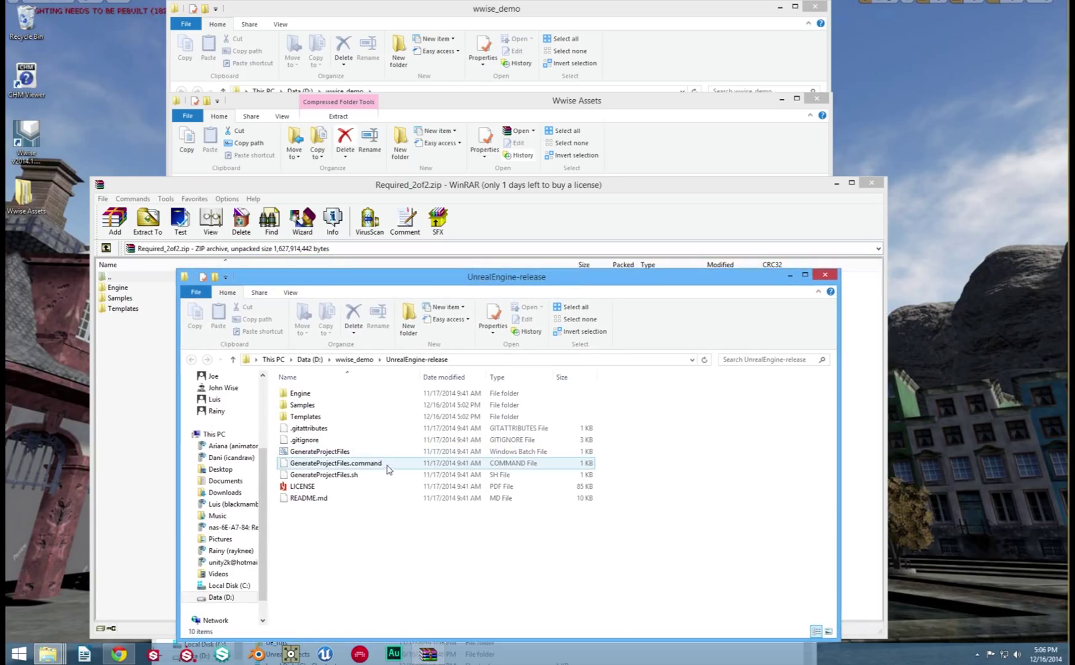
# - Run GenerateProjectFiles.bat and open the generated UE4.sln
pyautogui.click(320, 451)
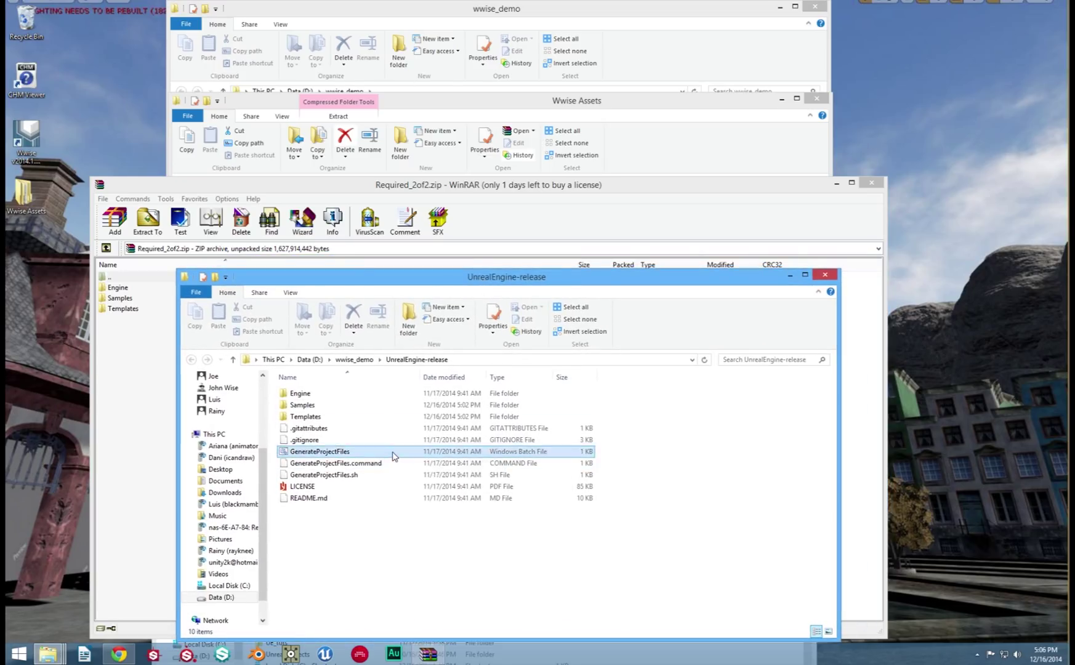
pyautogui.doubleClick(318, 452)
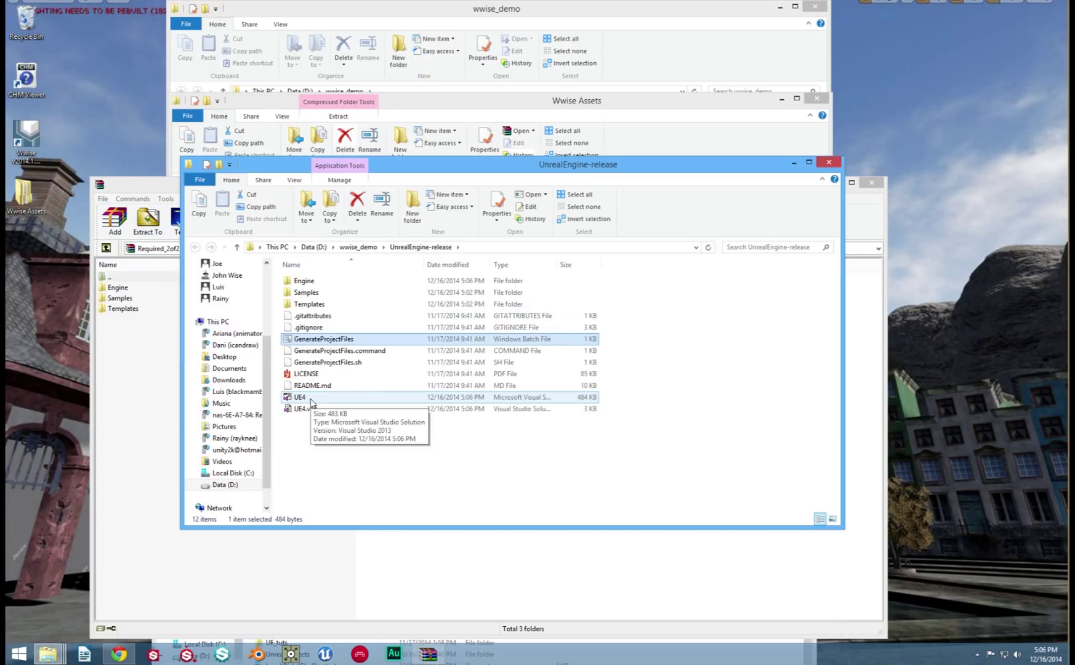
pyautogui.click(306, 374)
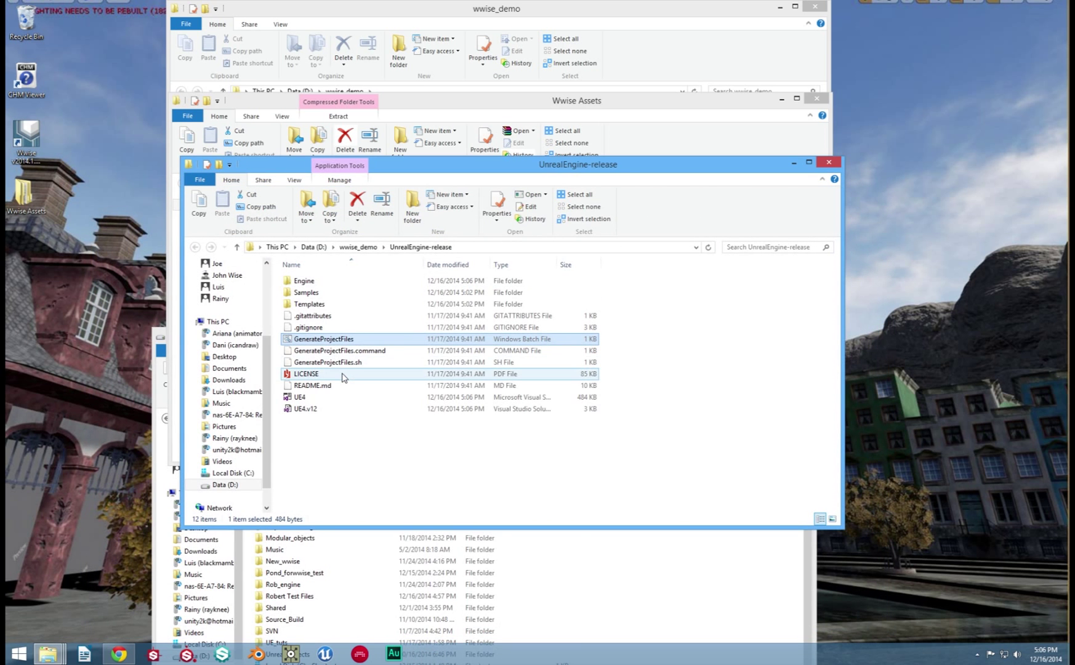
pyautogui.doubleClick(300, 397)
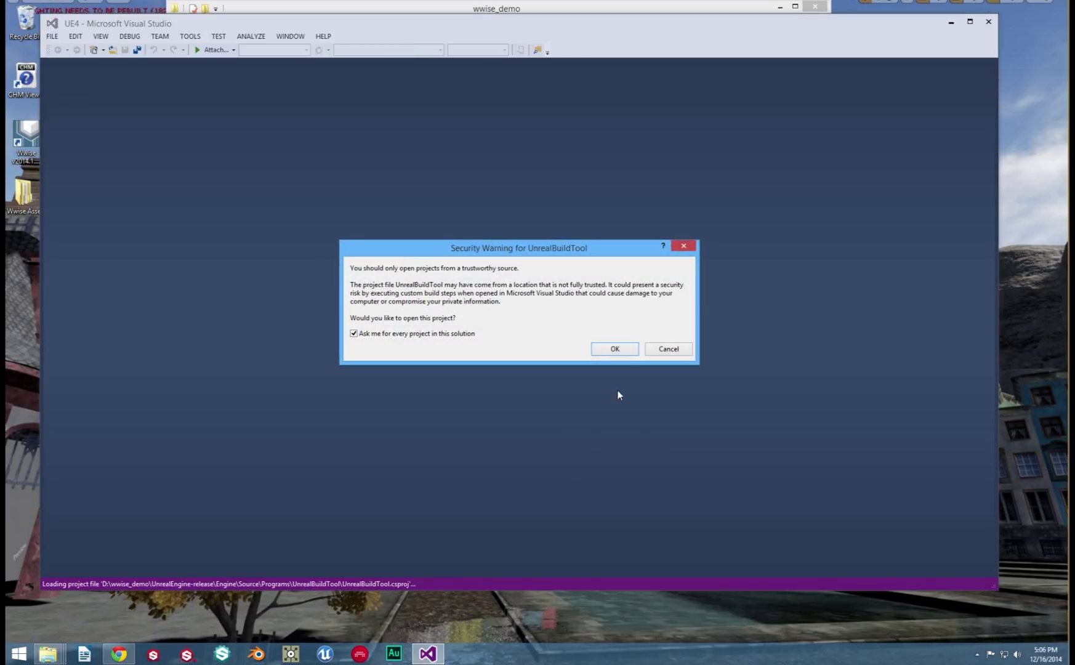
# - Accept the security warnings once for all projects so the UE4 solution loads
pyautogui.click(612, 349)
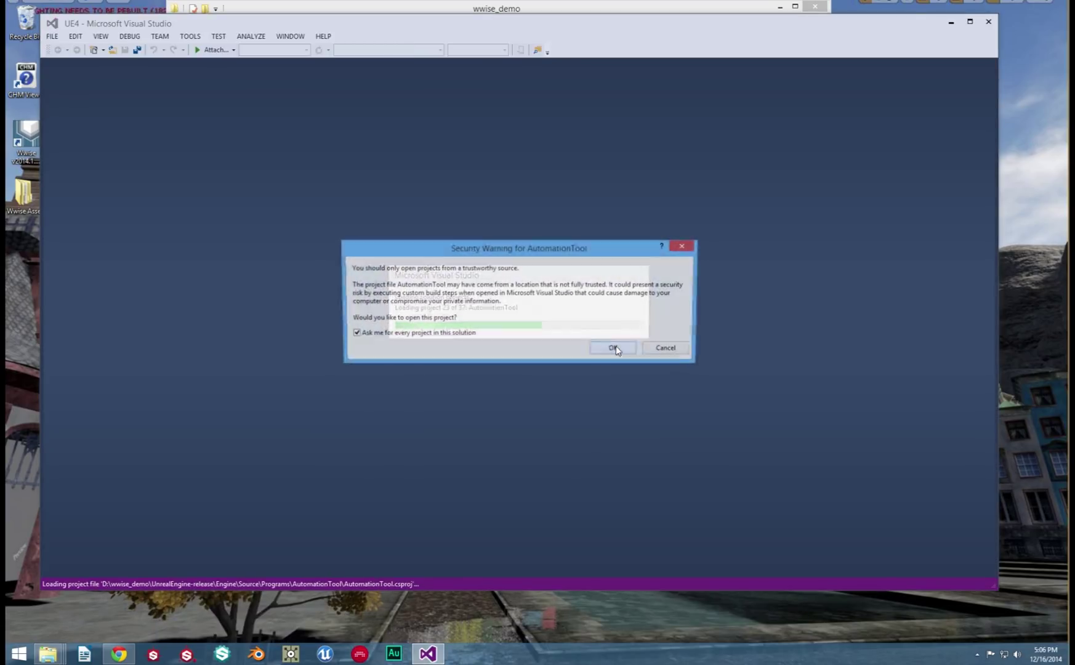
pyautogui.click(611, 348)
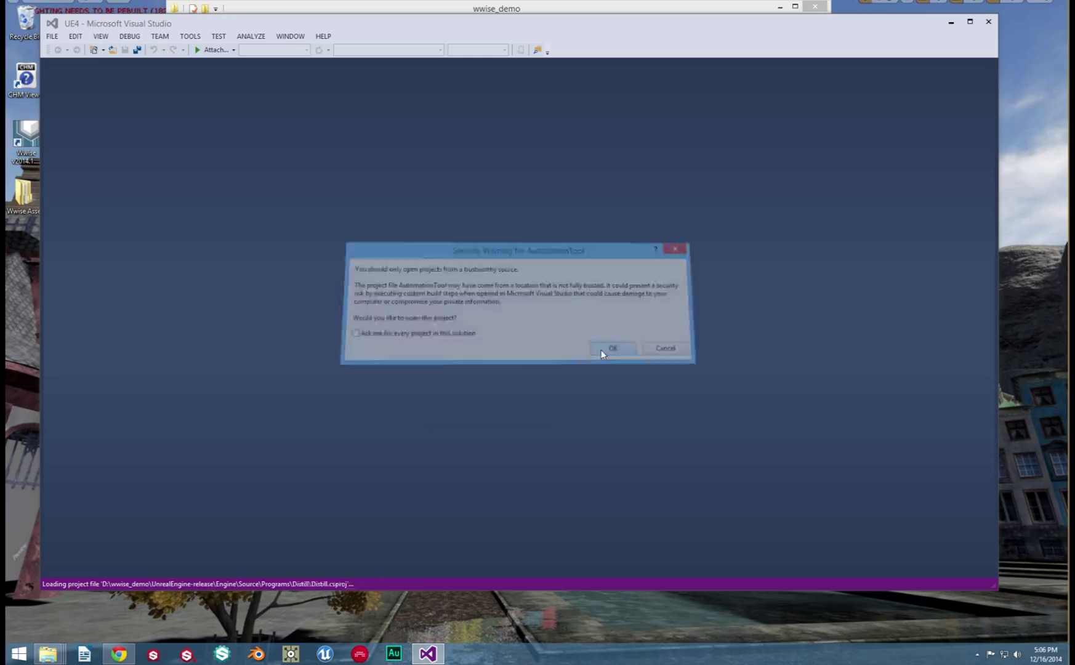
pyautogui.click(611, 348)
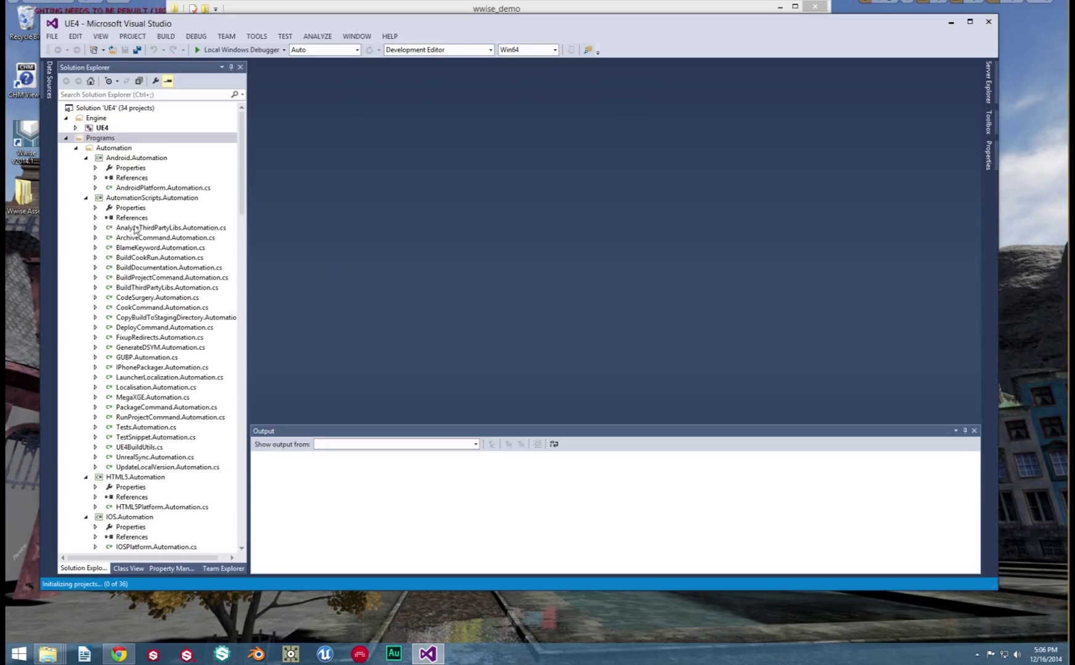
# - Build the UE4 engine project from Solution Explorer
pyautogui.click(102, 127)
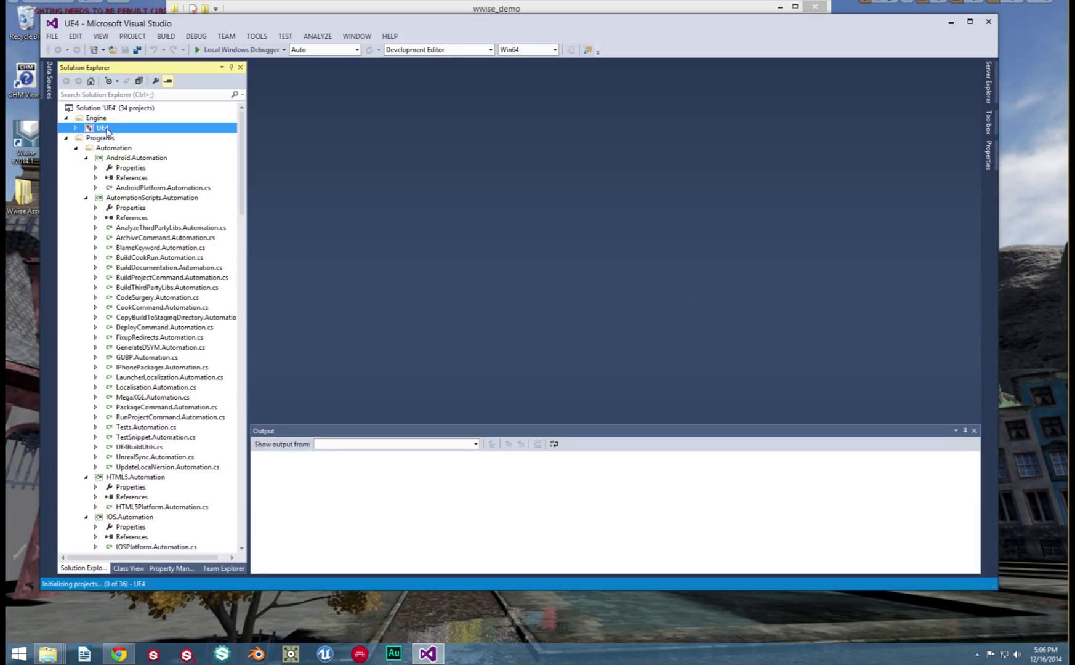
pyautogui.rightClick(101, 127)
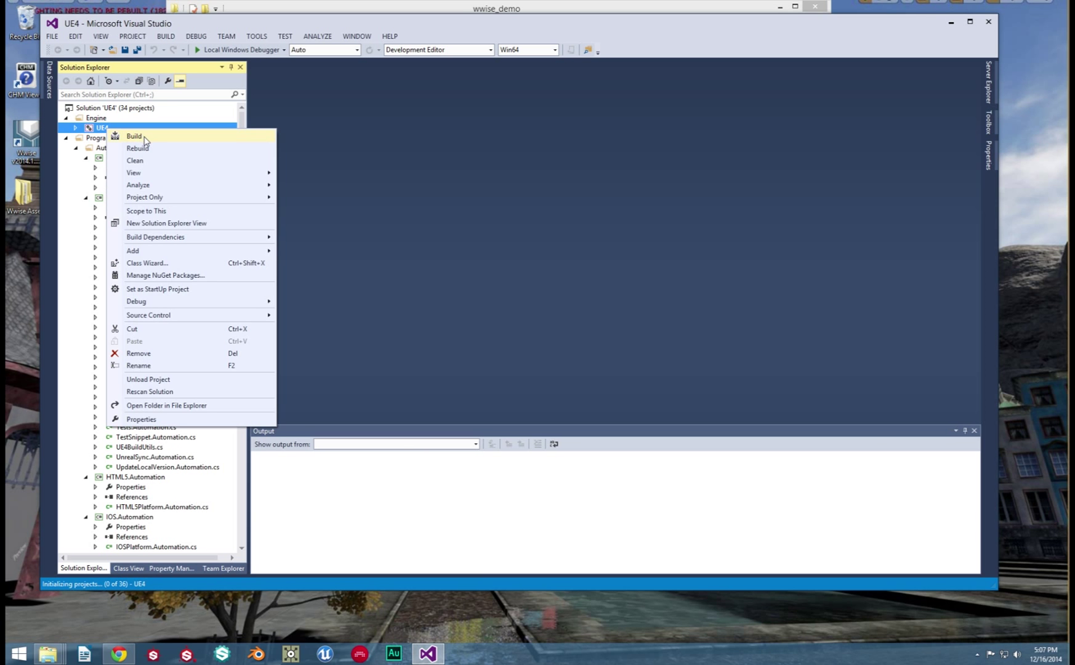
pyautogui.click(135, 135)
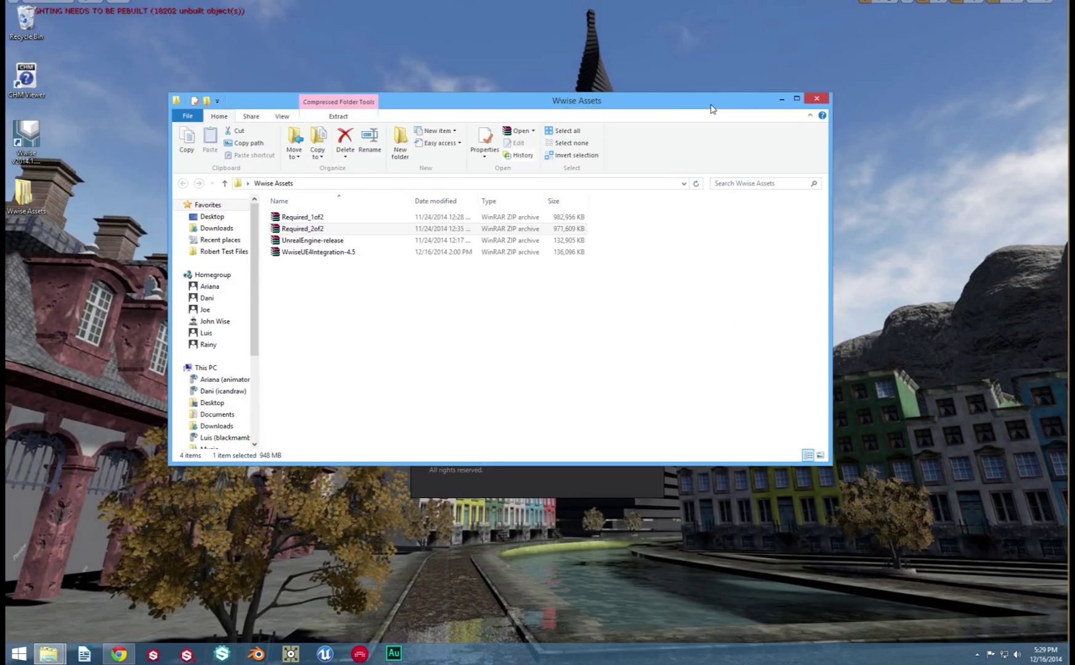
# - Launch UE4Editor.exe from Engine\Binaries\Win64 and reach the Project Browser
pyautogui.scroll(-3)
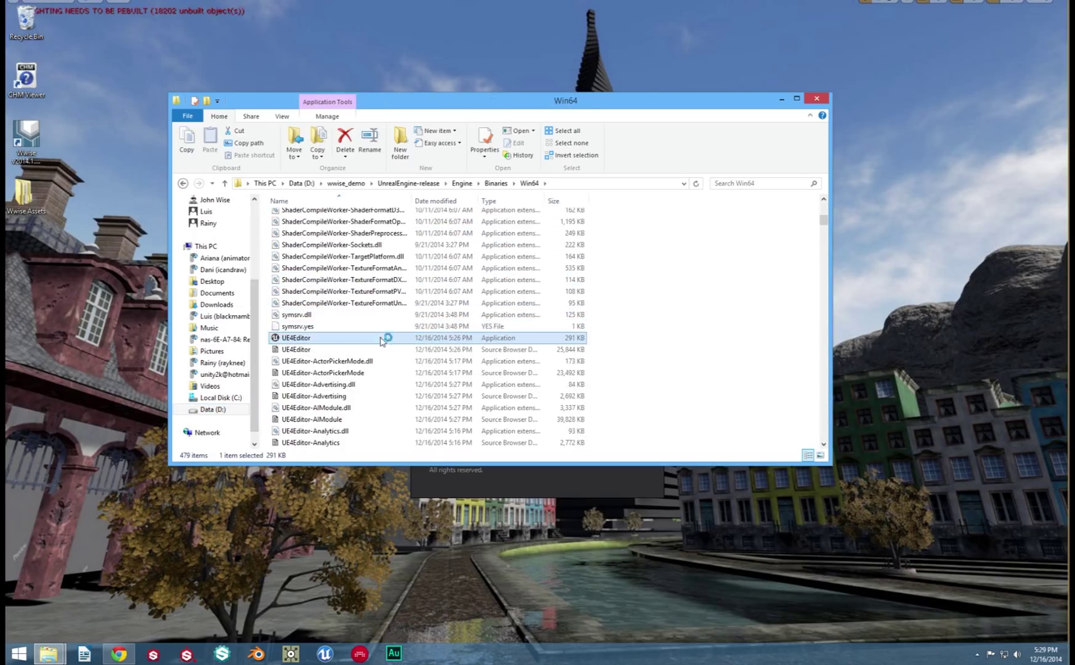
pyautogui.doubleClick(296, 338)
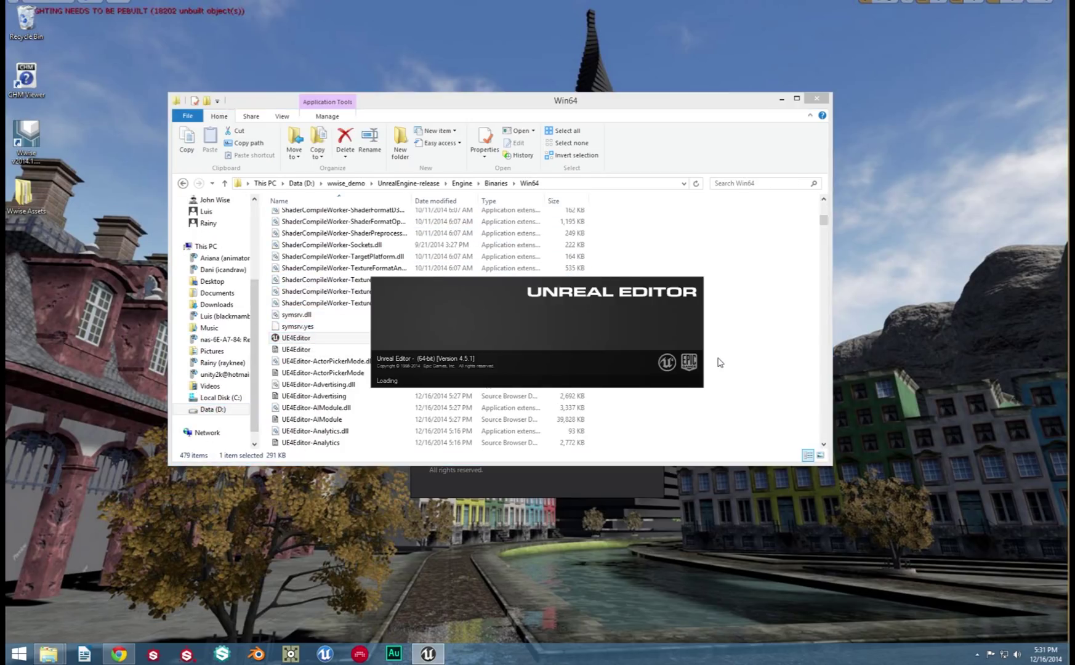
pyautogui.moveTo(722, 359)
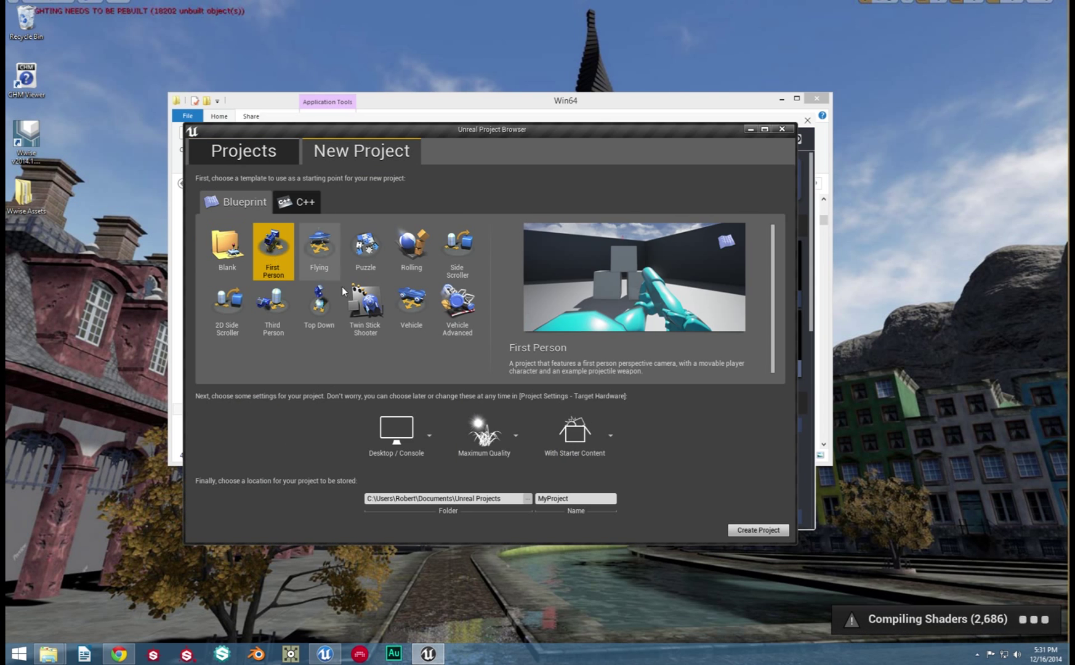
pyautogui.click(756, 530)
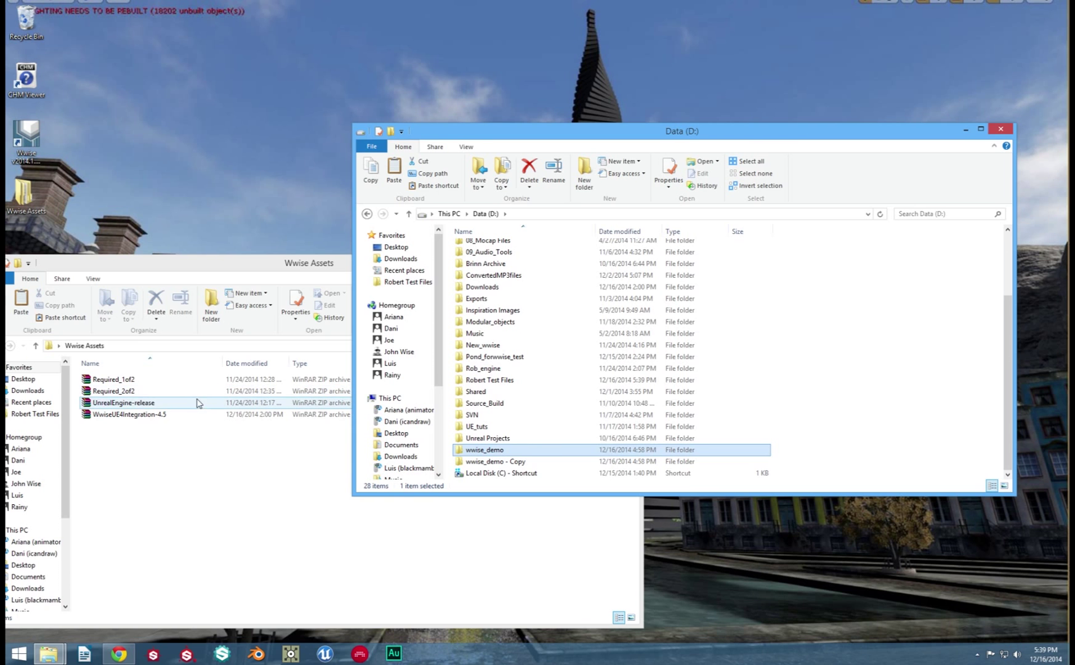
# - Extract WwiseUE4Integration-4.5.zip into D:\wwise_demo\UnrealEngine-release
pyautogui.click(129, 414)
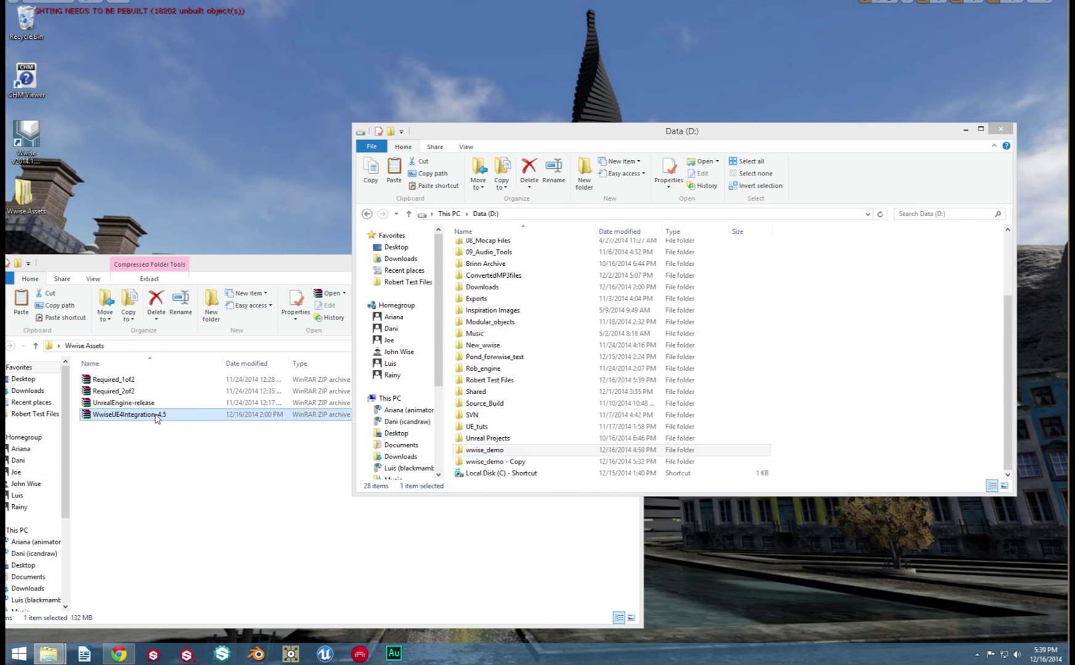
pyautogui.doubleClick(130, 414)
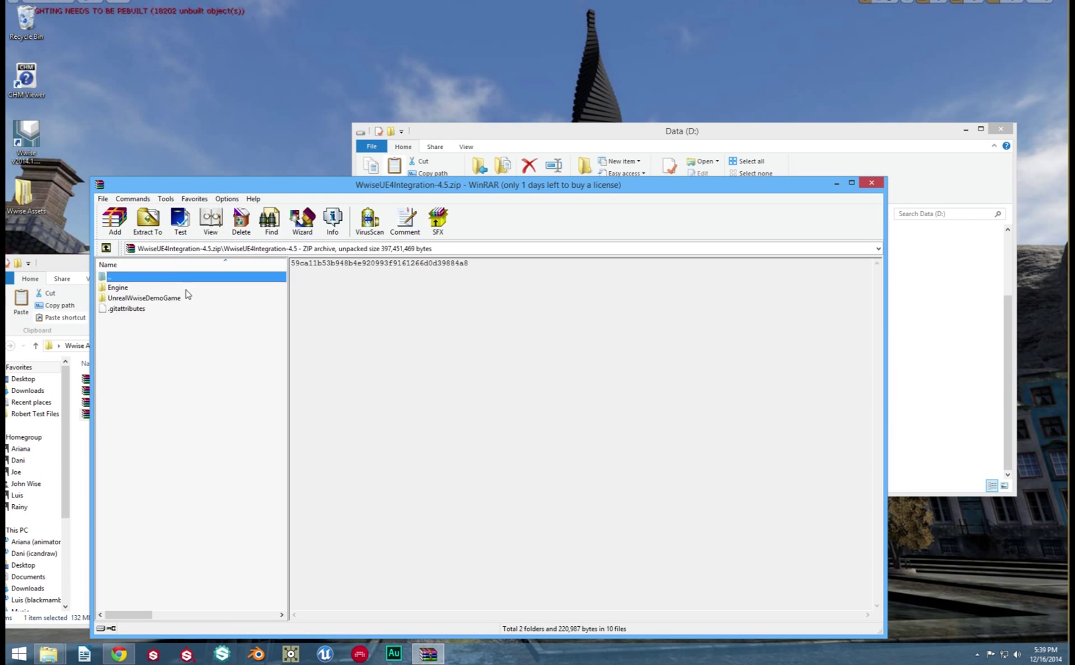
pyautogui.click(146, 219)
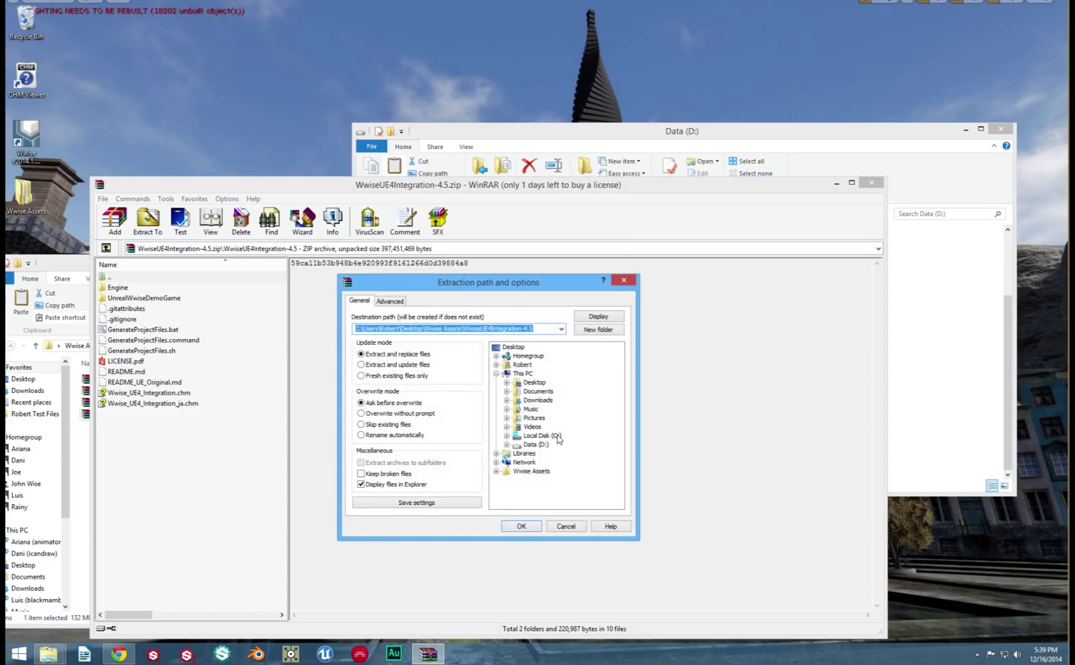
pyautogui.click(535, 443)
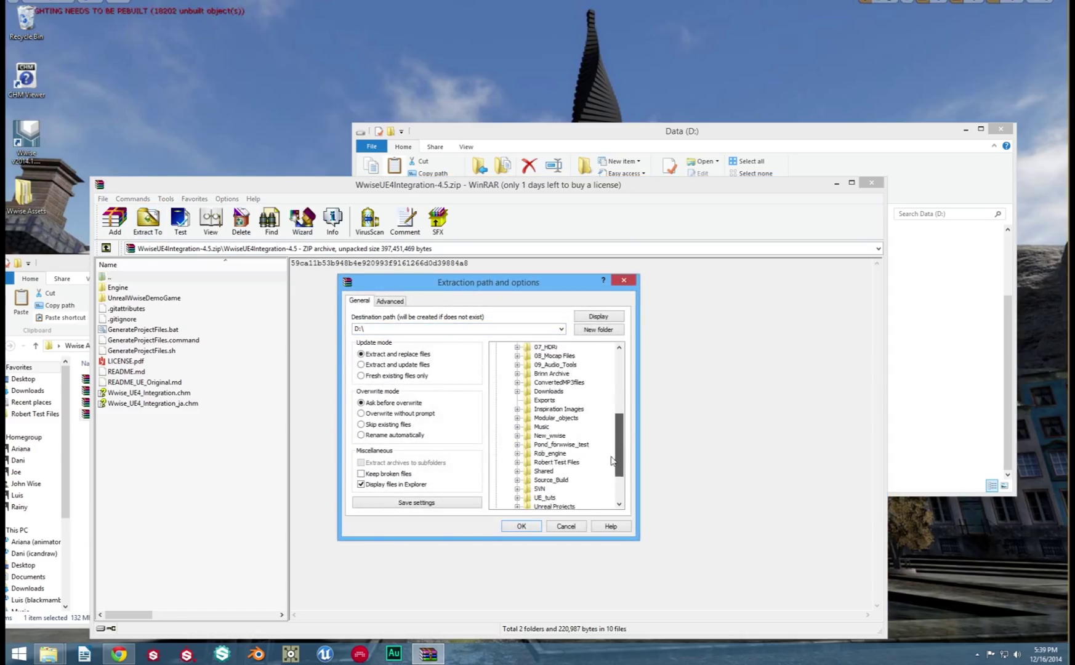
pyautogui.click(551, 462)
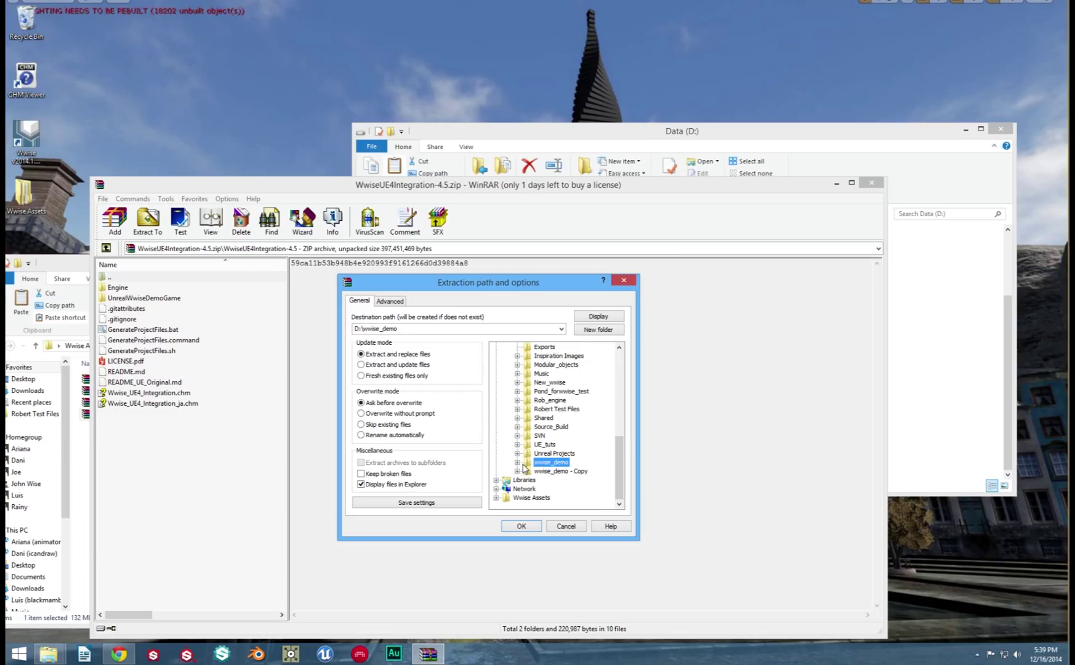
pyautogui.click(551, 462)
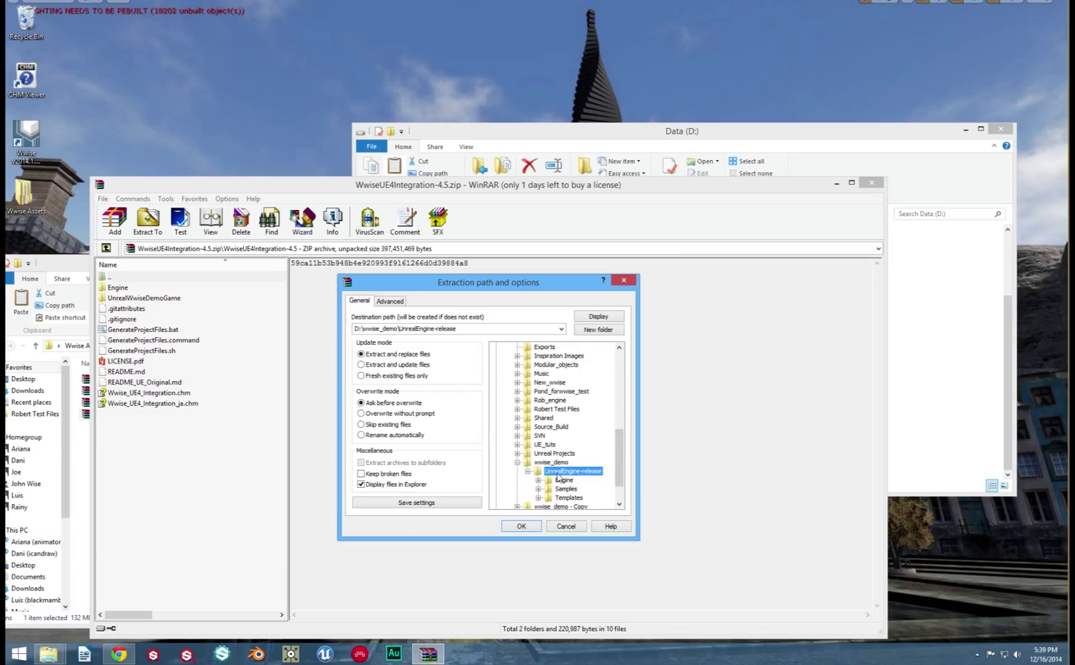
pyautogui.click(520, 525)
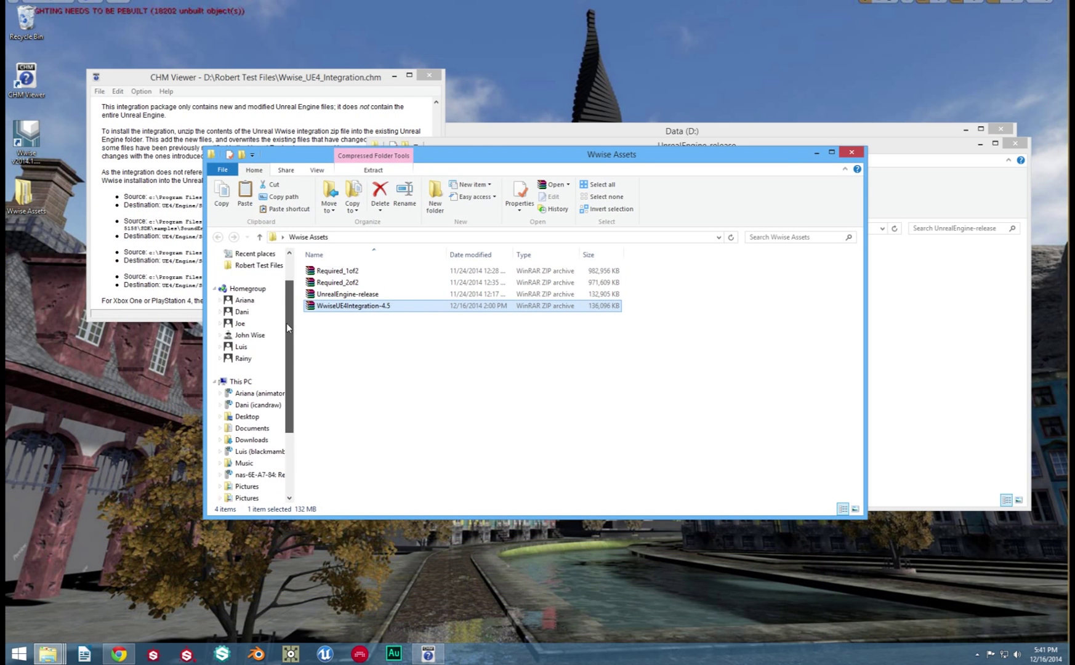
# - Open the Wwise v2014.1.1 SDK folder on C: and the engine's Source folder
pyautogui.click(250, 439)
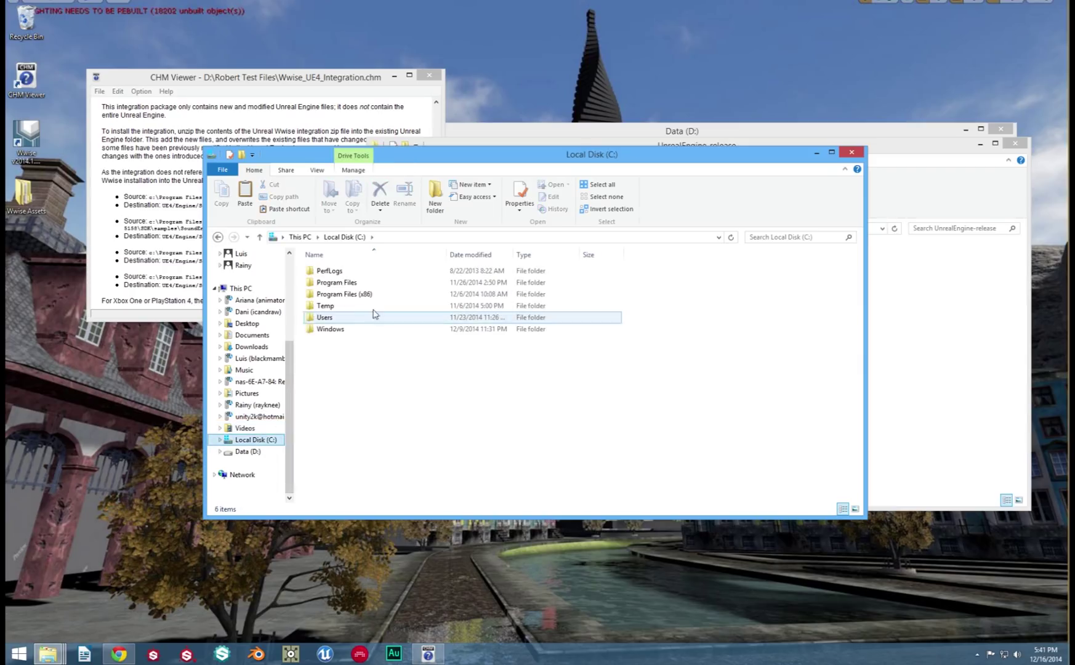
pyautogui.doubleClick(343, 294)
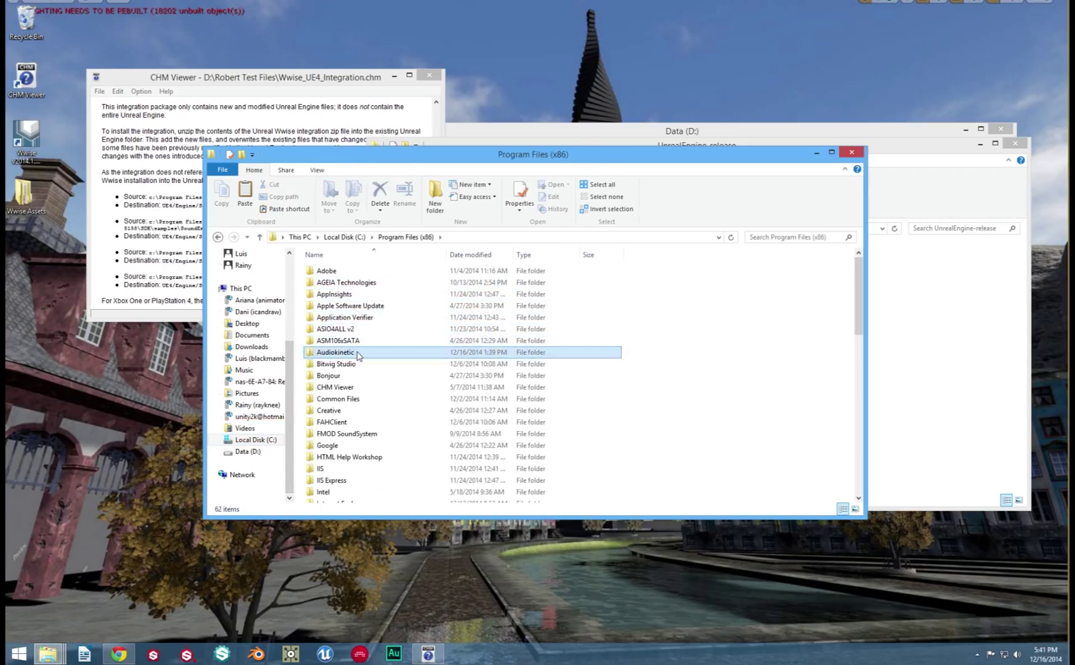
pyautogui.doubleClick(335, 351)
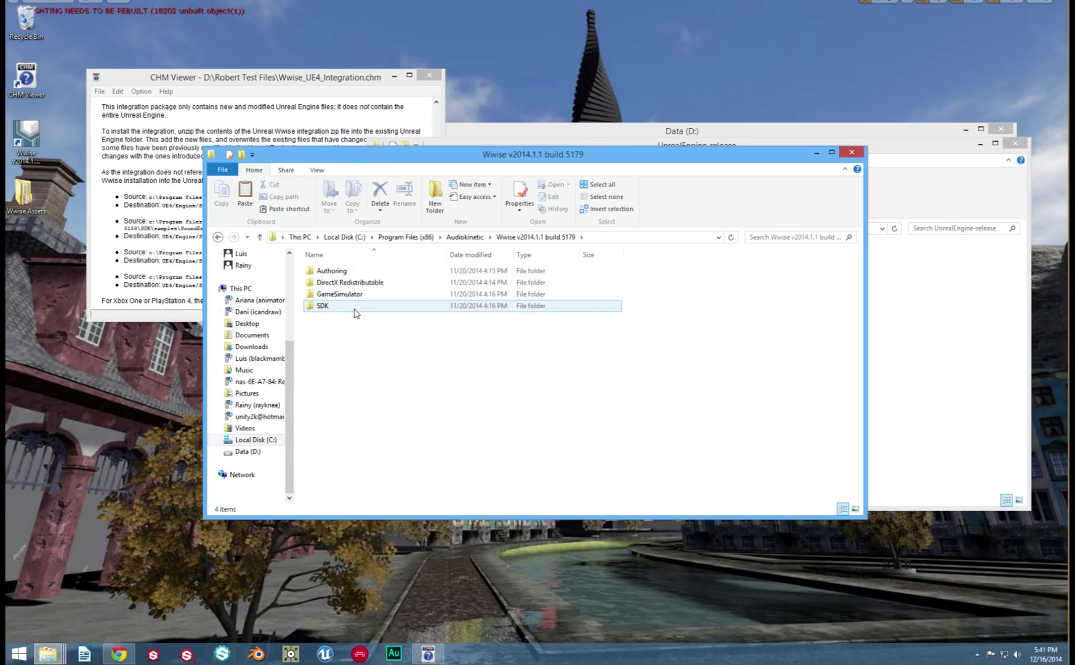
pyautogui.doubleClick(322, 305)
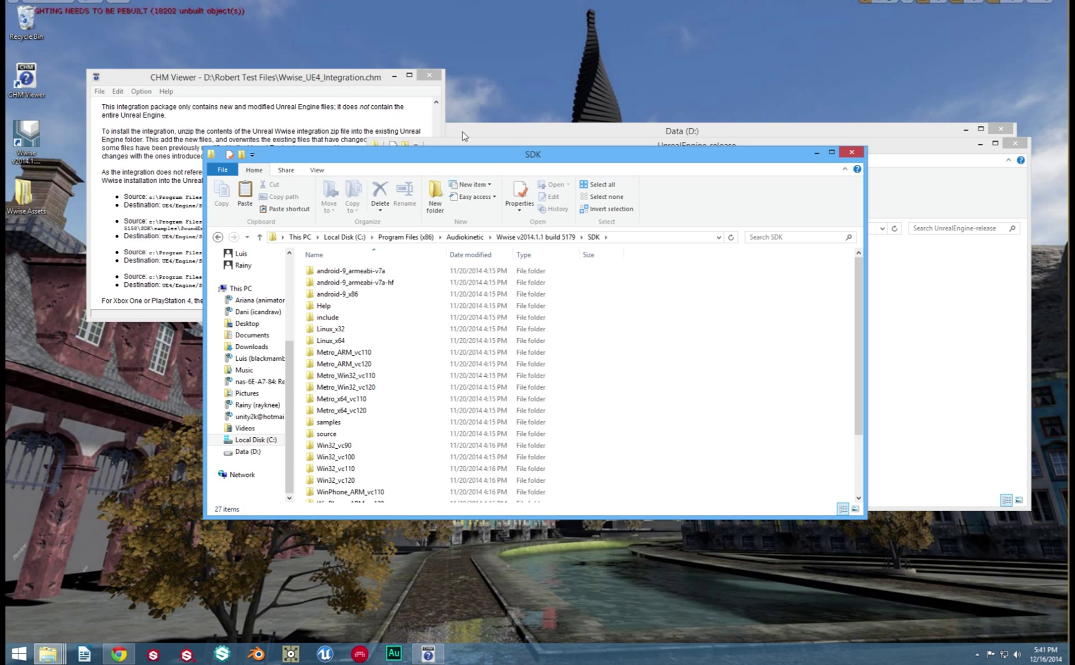
pyautogui.click(679, 132)
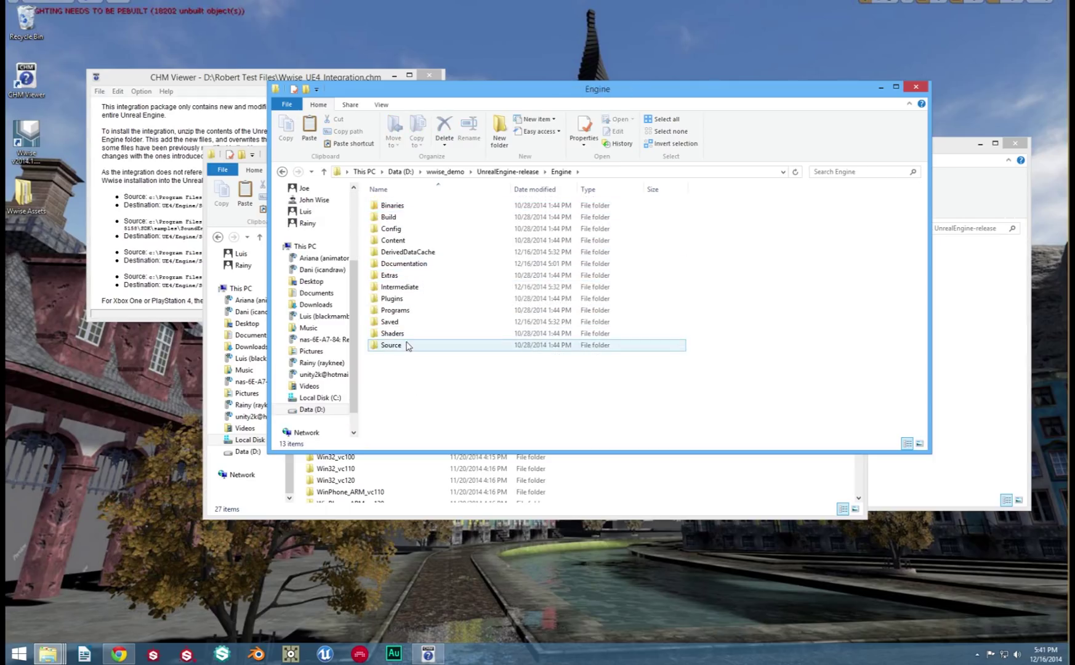
pyautogui.doubleClick(391, 345)
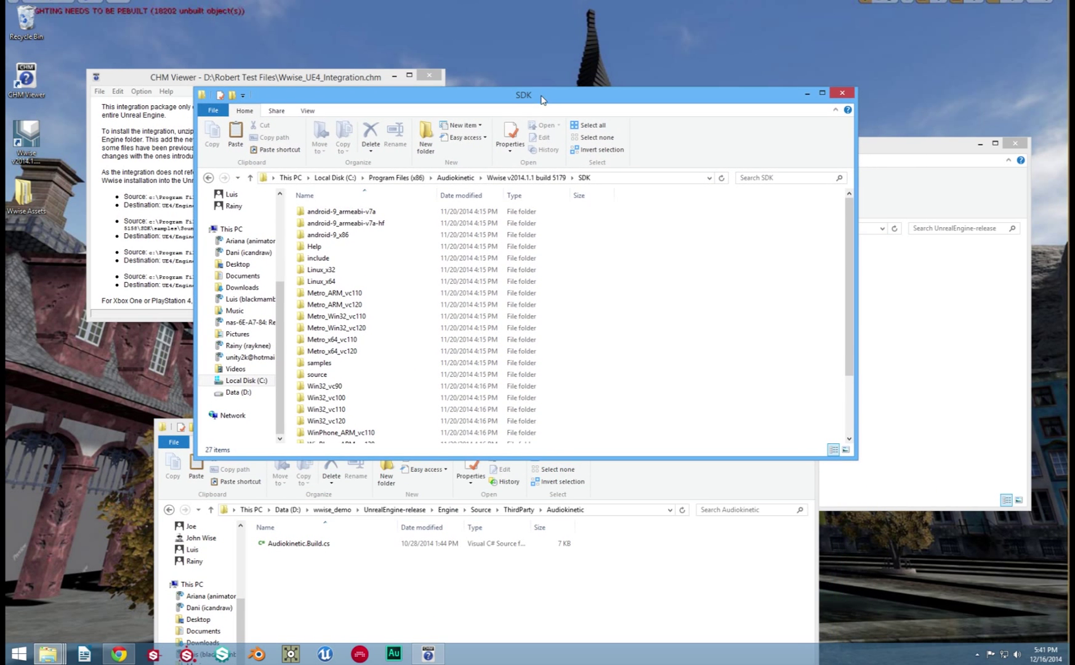
# - Select the SDK's include, Win32_vc120 and x64_vc120 folders
pyautogui.click(318, 258)
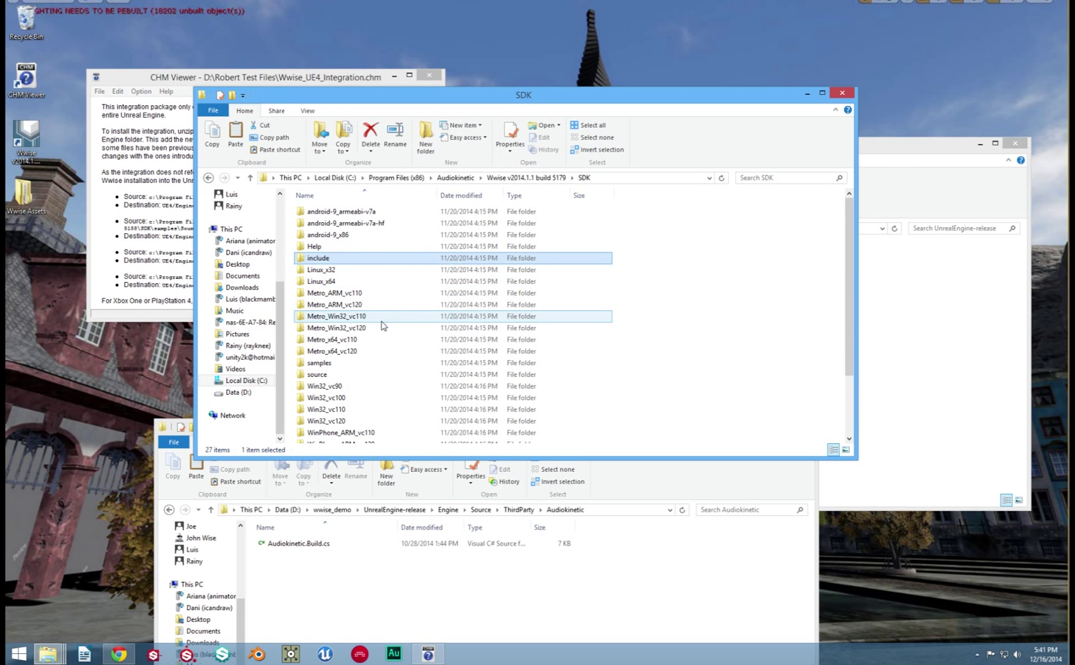
pyautogui.click(336, 328)
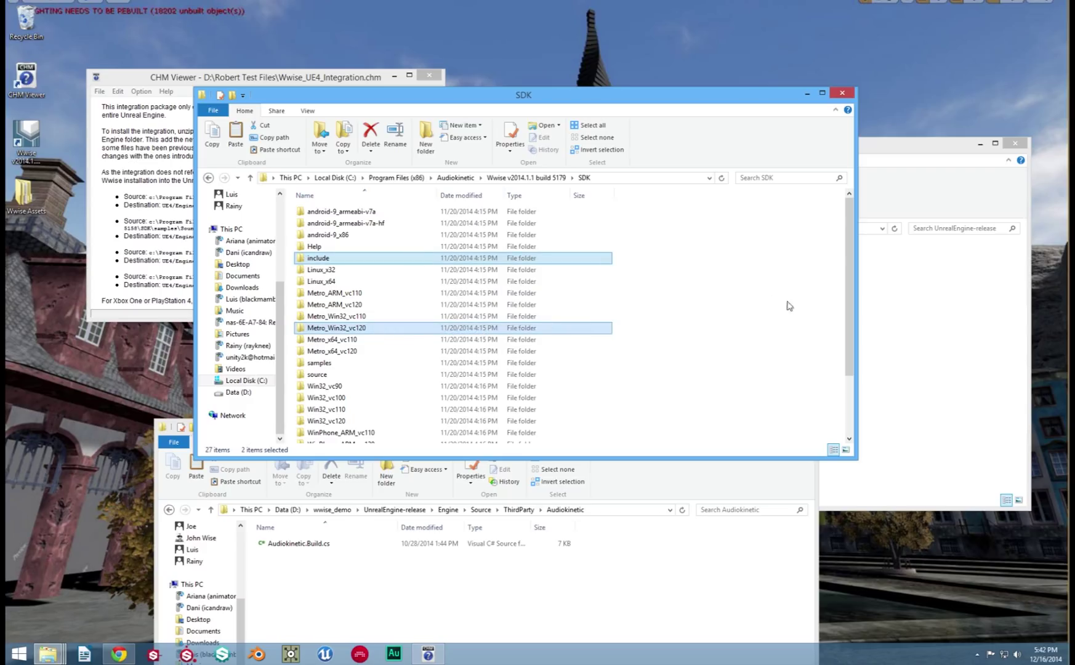
pyautogui.scroll(-3)
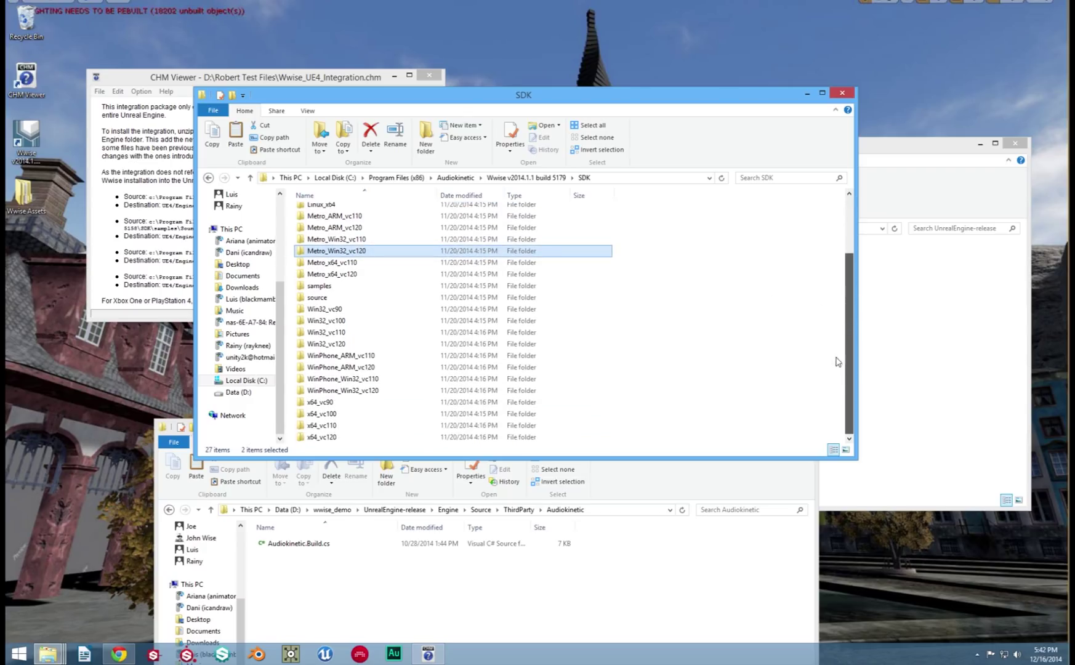
pyautogui.click(325, 437)
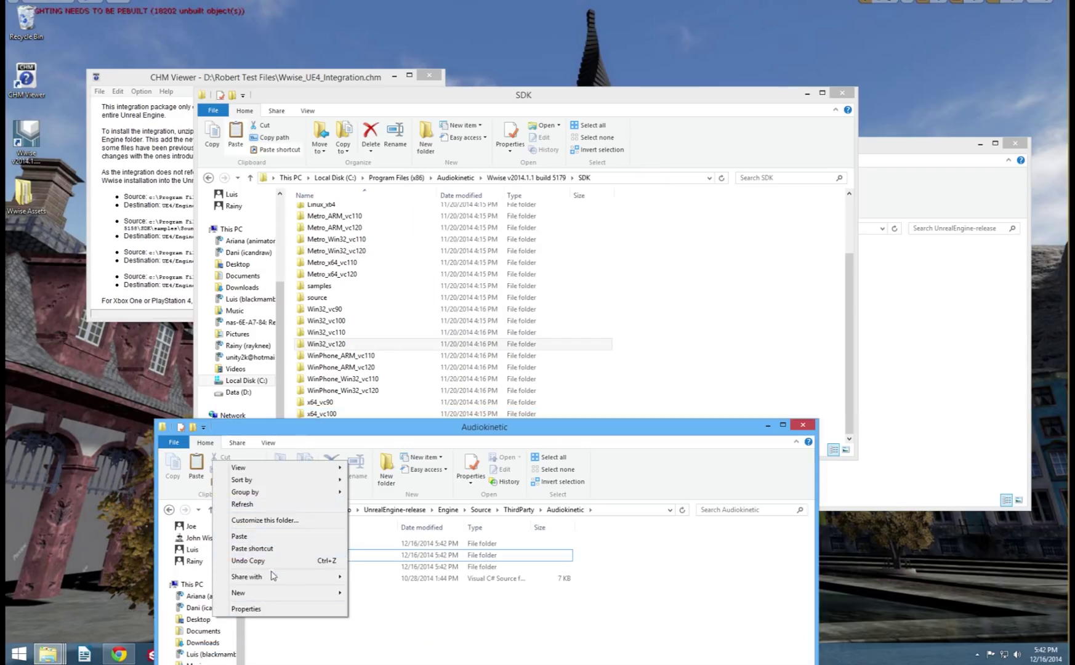
# - Create a 'samples' folder in Audiokinetic and copy the SDK's SoundEngine samples into it
pyautogui.click(237, 593)
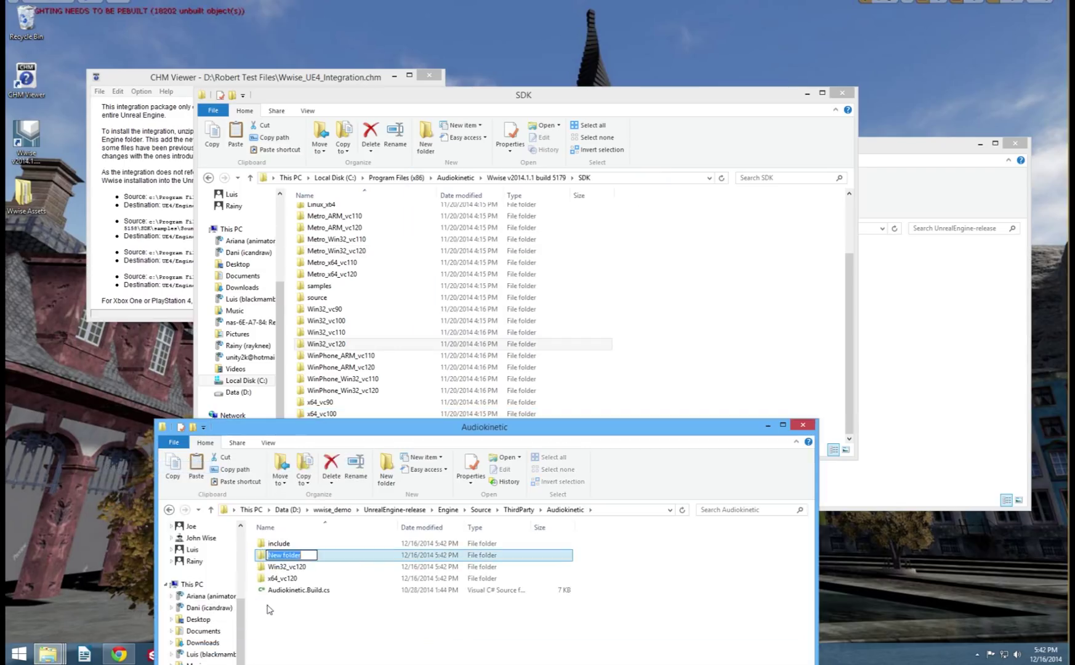
pyautogui.write('samples')
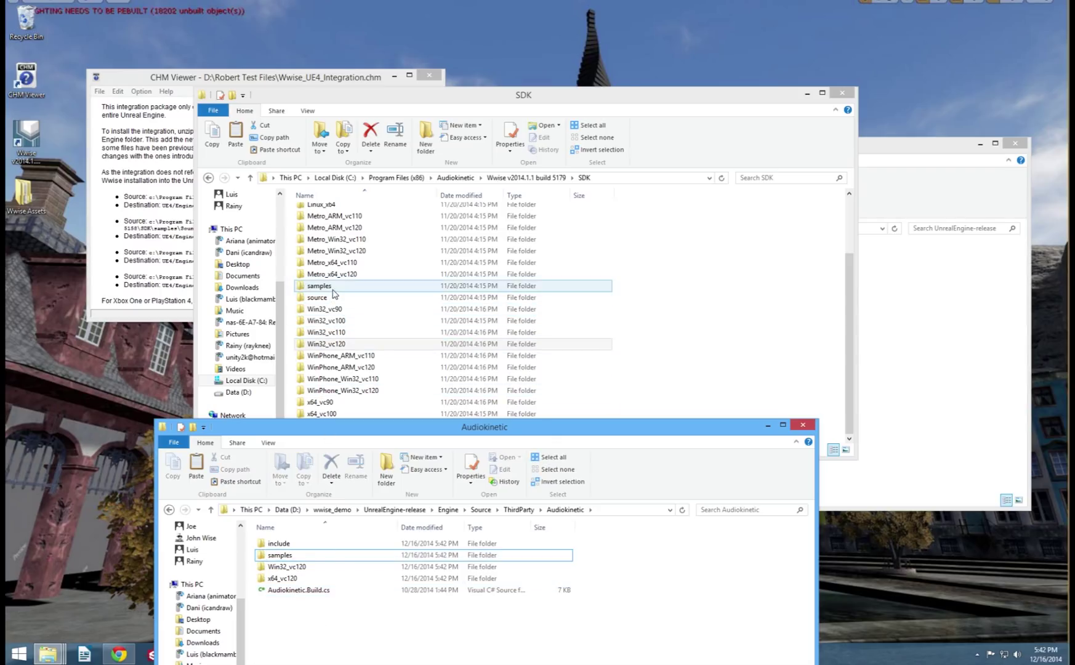
pyautogui.doubleClick(319, 286)
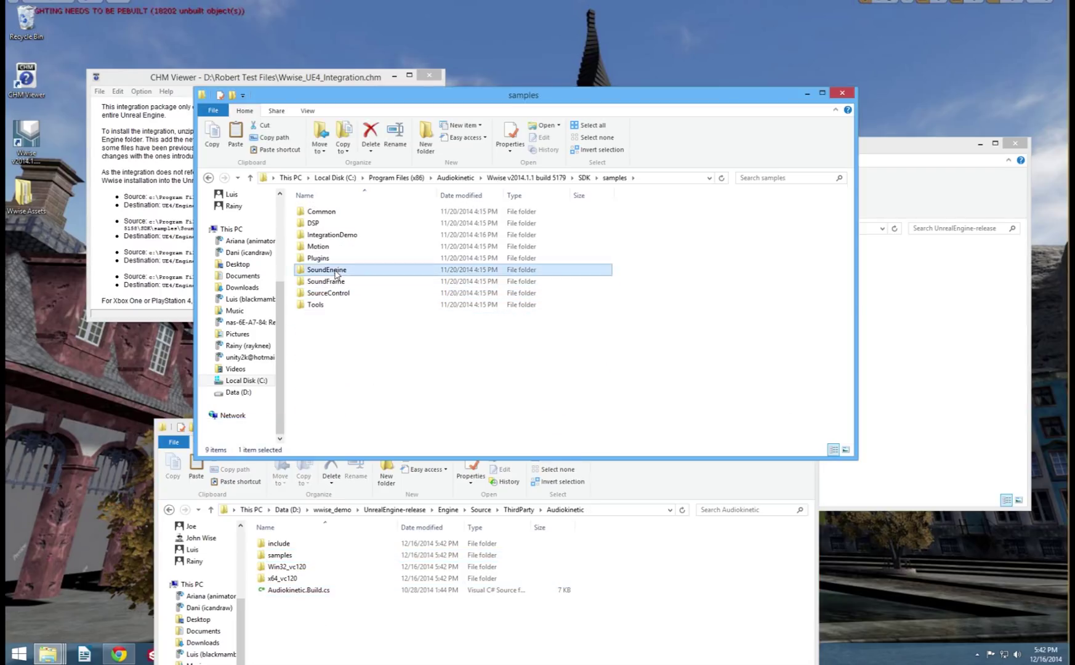
pyautogui.click(279, 554)
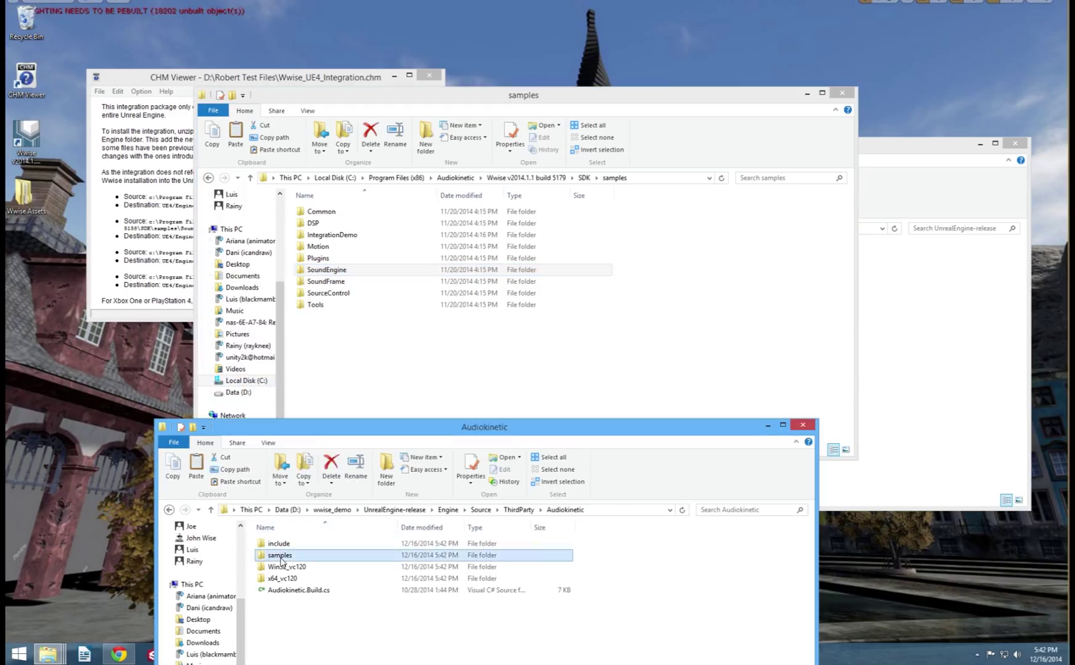
pyautogui.doubleClick(279, 555)
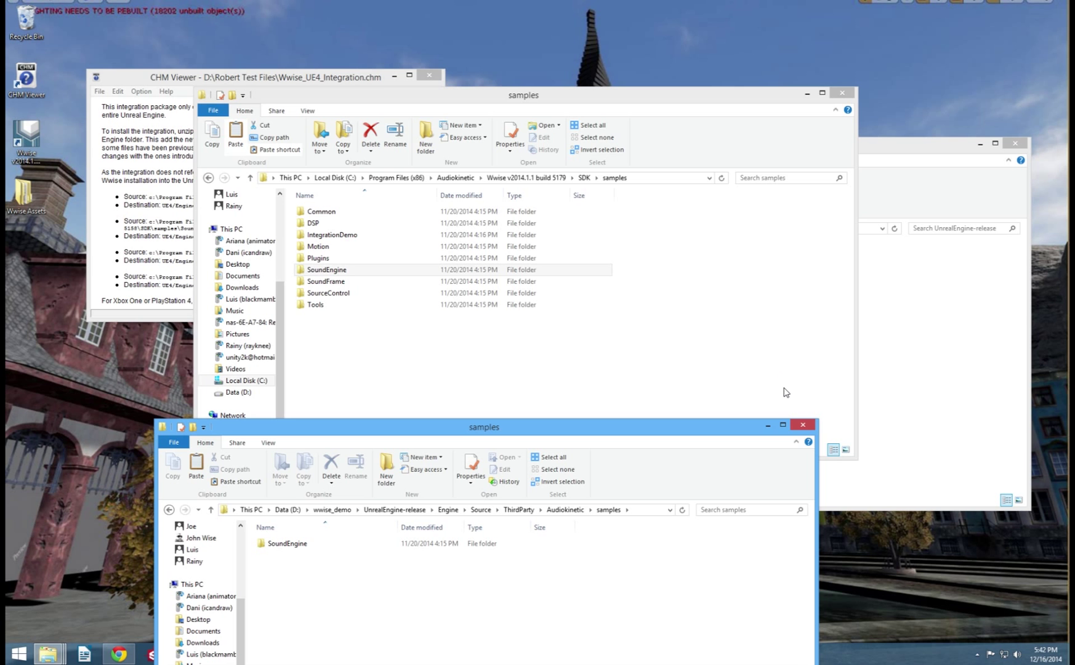
pyautogui.moveTo(843, 125)
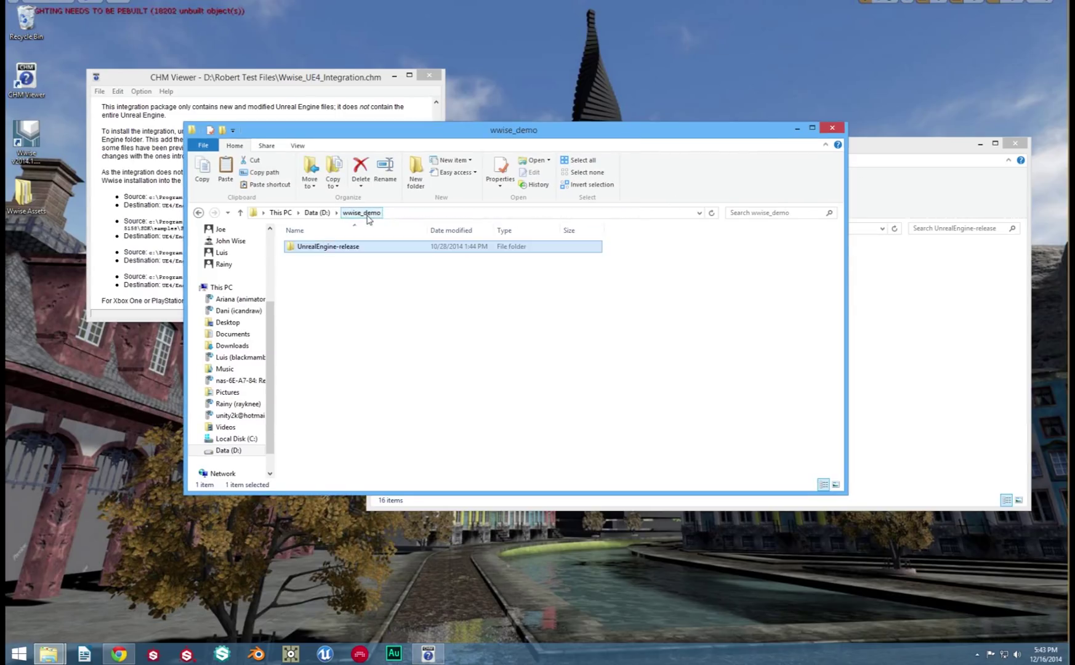
# - Open UE4.sln from UnrealEngine-release and rebuild the UE4 engine project
pyautogui.doubleClick(328, 246)
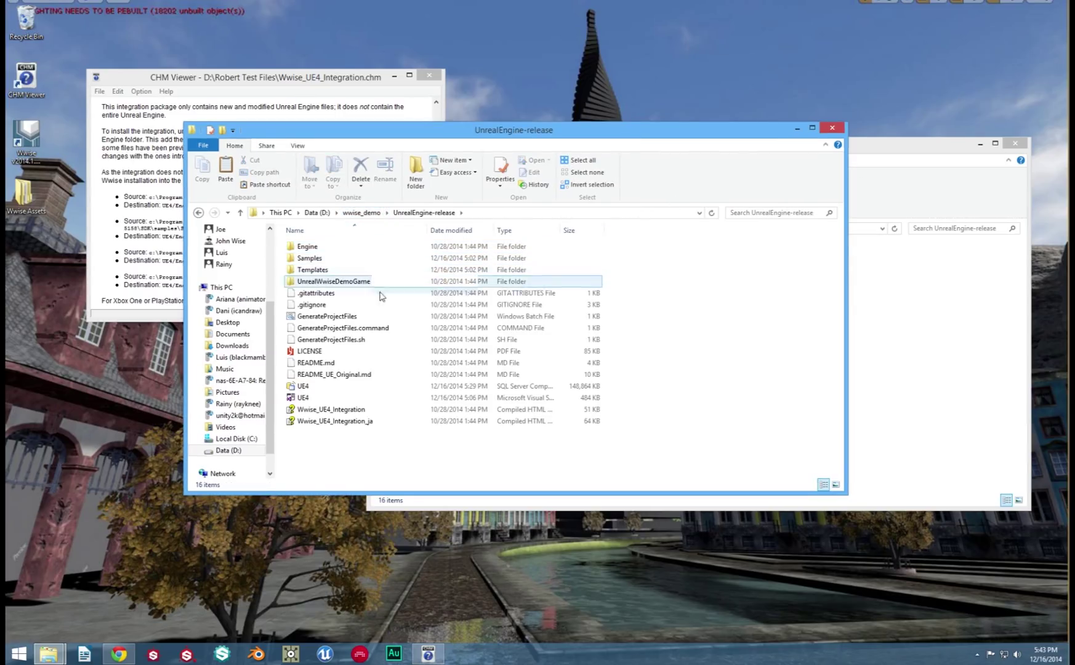
pyautogui.click(303, 398)
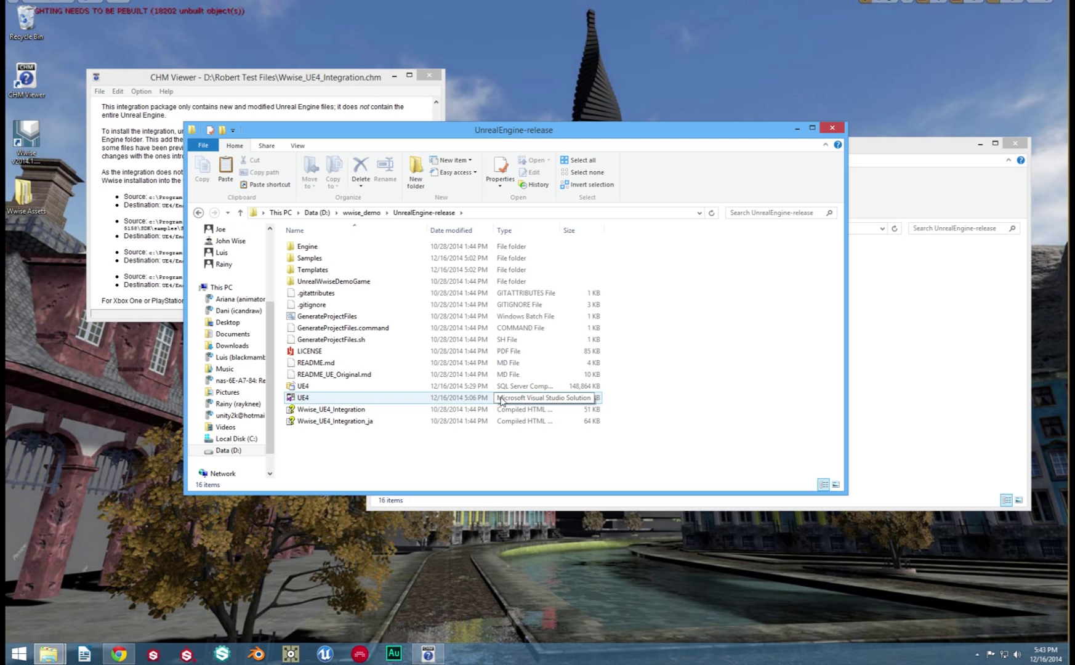
pyautogui.doubleClick(302, 397)
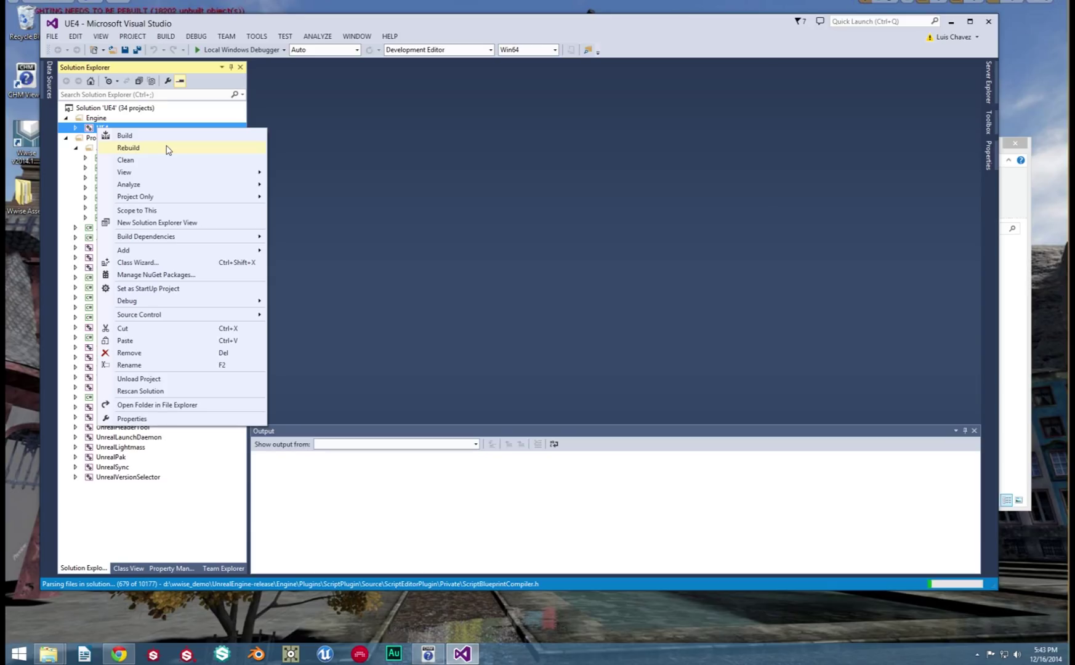
pyautogui.click(128, 147)
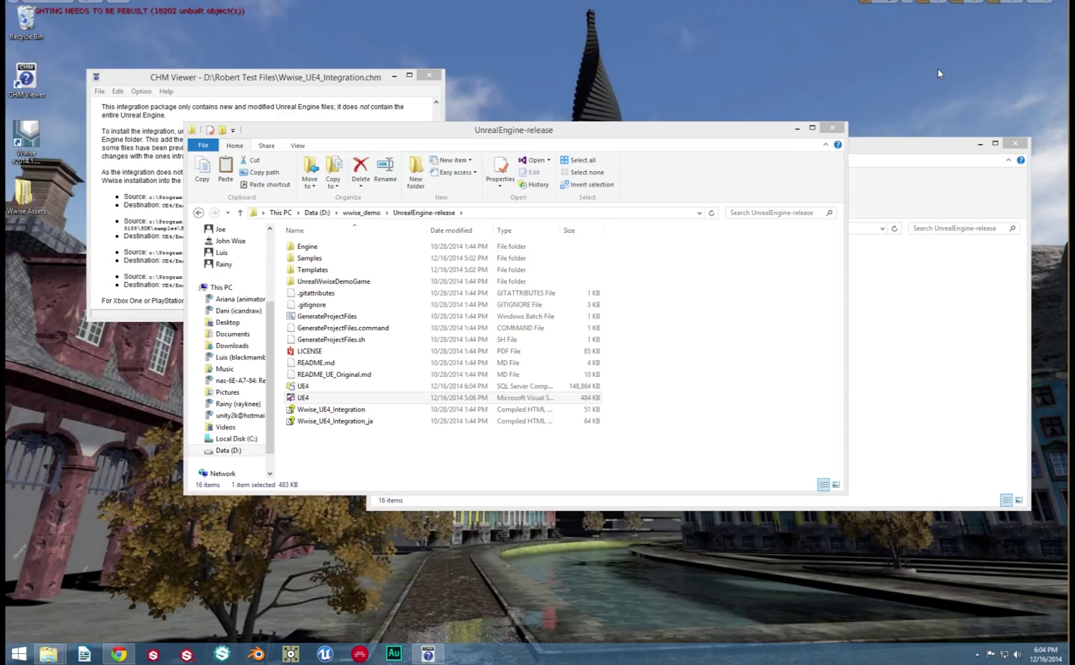
# - Run GenerateProjectFiles.bat, then open the regenerated UE4.sln
pyautogui.click(327, 315)
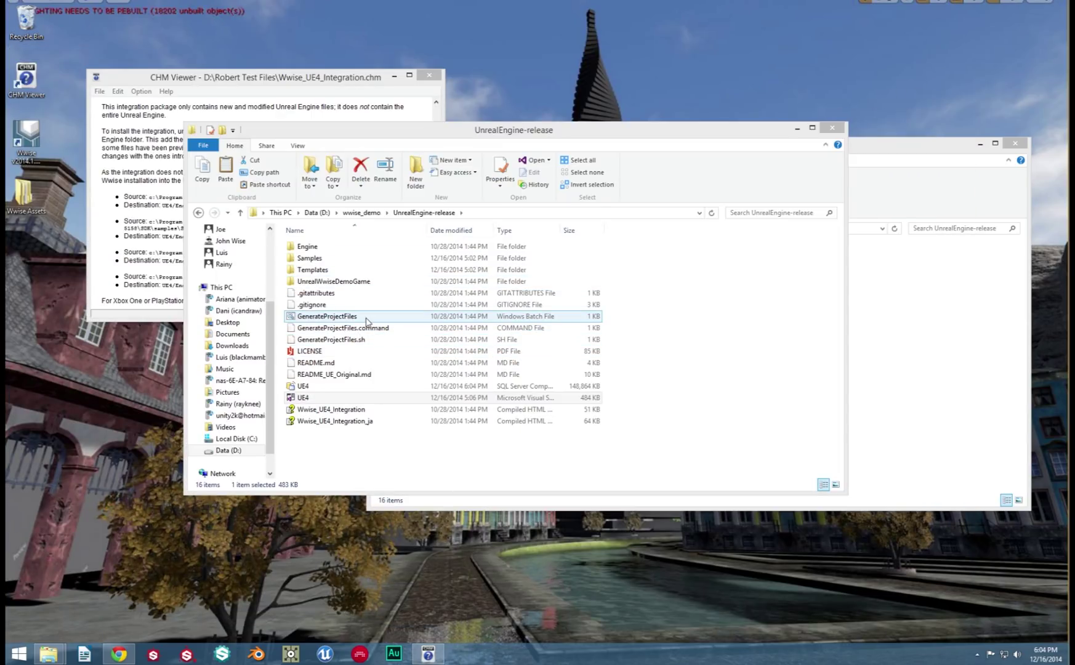
pyautogui.doubleClick(327, 316)
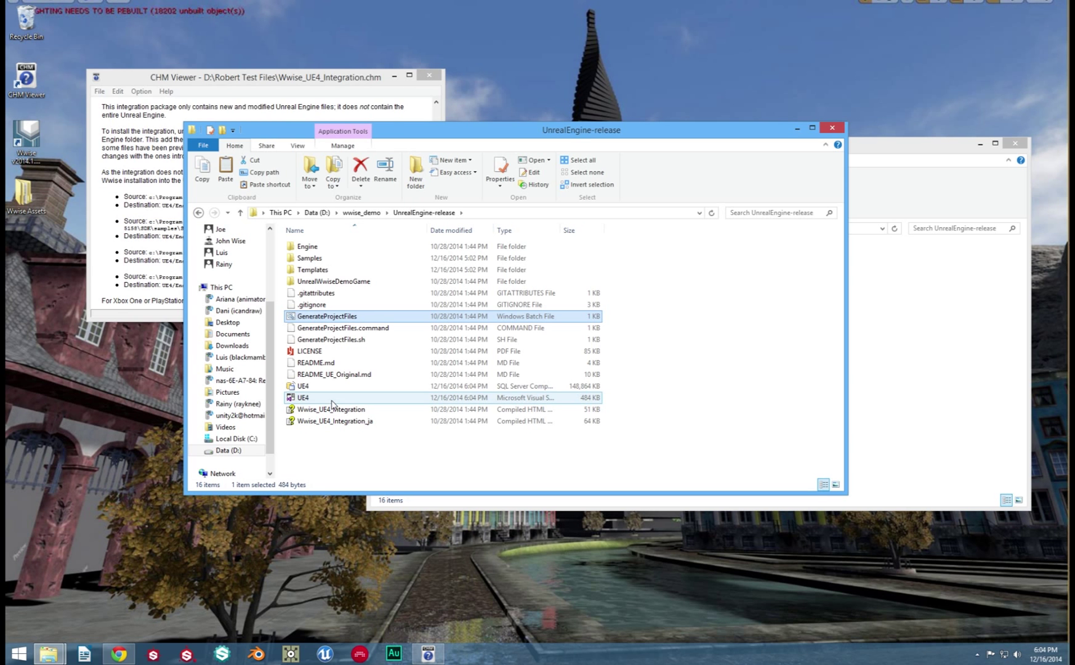
pyautogui.doubleClick(302, 398)
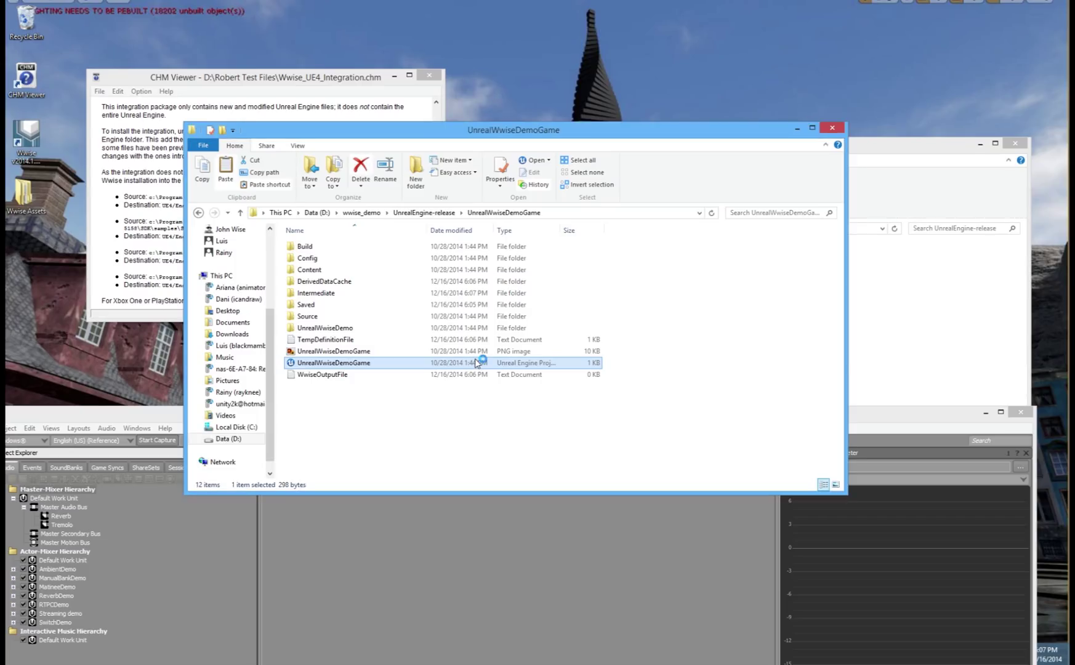
# - Open UnrealWwiseDemoGame.uproject, then browse to the UnrealWwiseDemo folder holding UnrealDemo.wproj
pyautogui.doubleClick(334, 362)
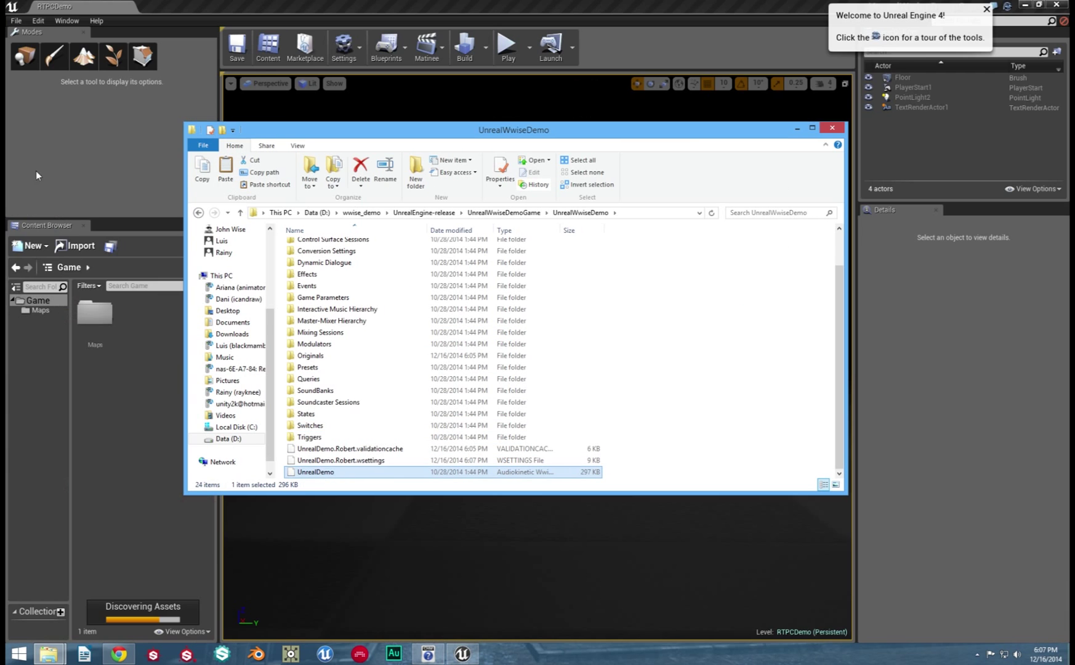
pyautogui.click(831, 128)
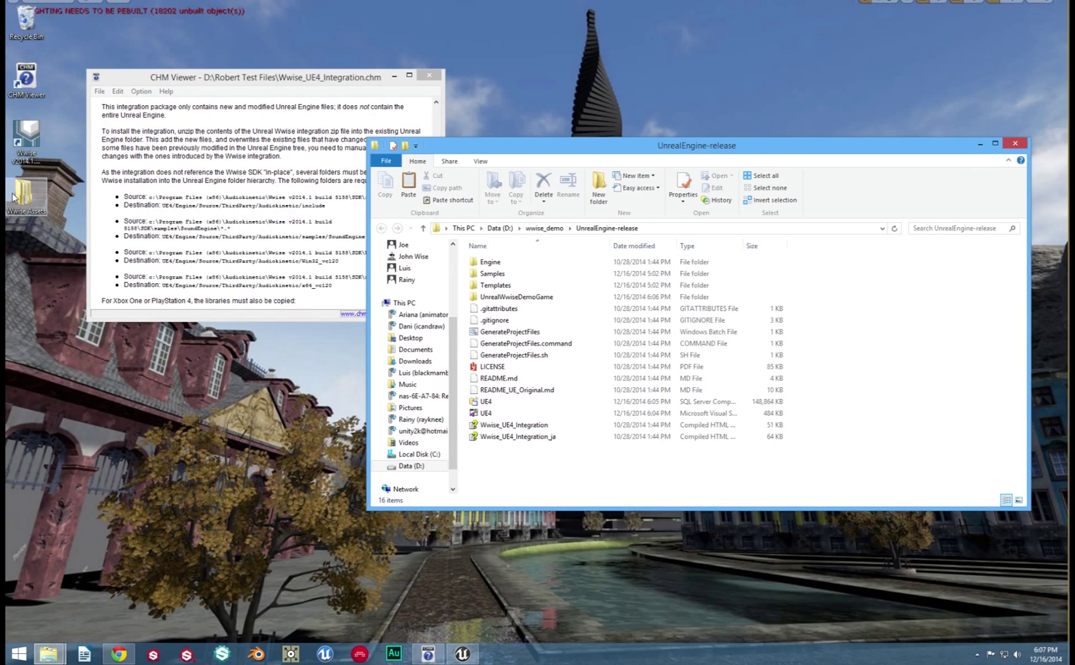
pyautogui.doubleClick(515, 296)
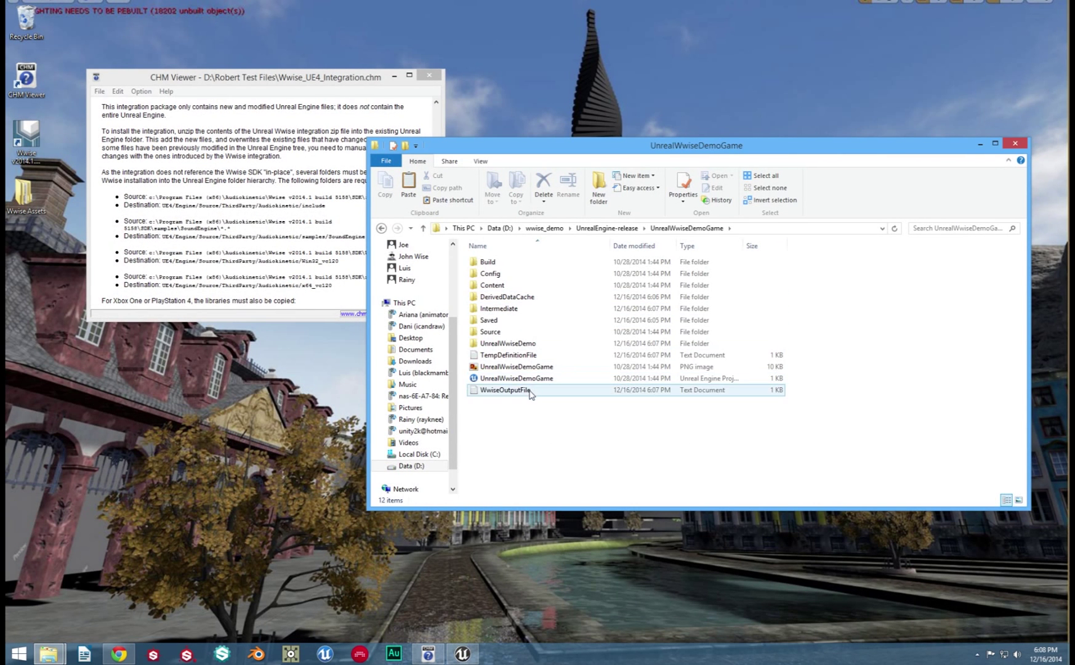
pyautogui.doubleClick(508, 343)
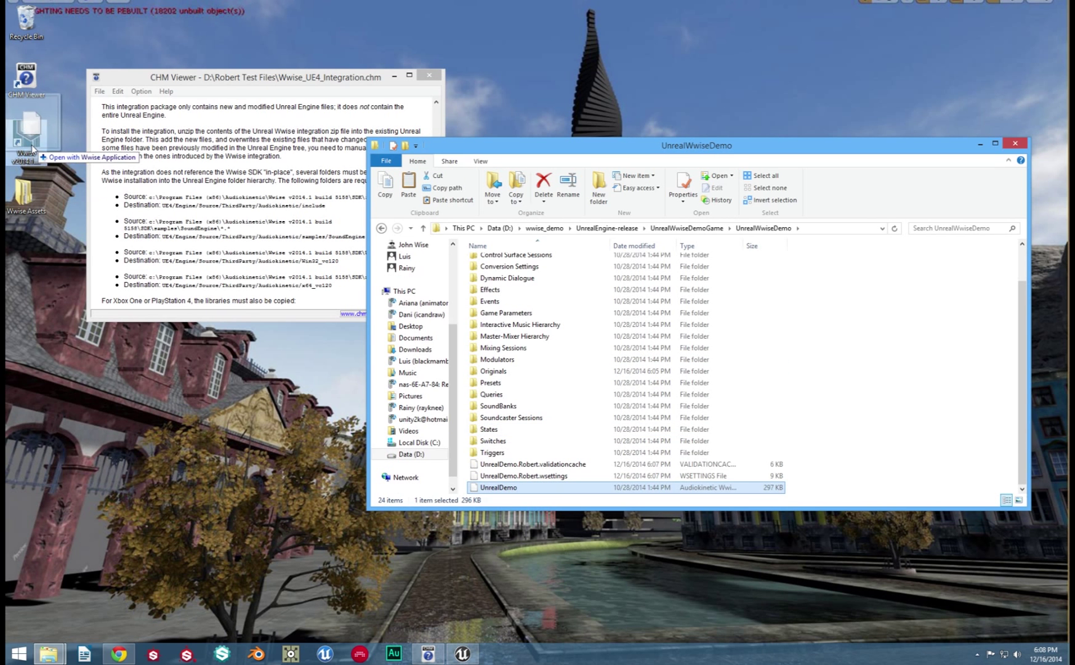